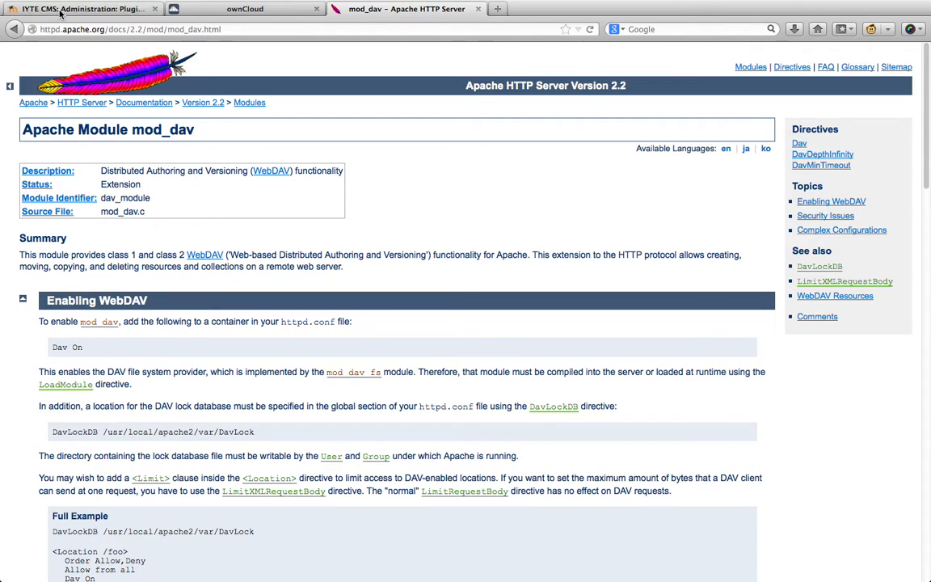
- Reach Site administration > Plugins > Repositories > Manage repositories and reveal WebDAV's activation choices
left_click(81, 9)
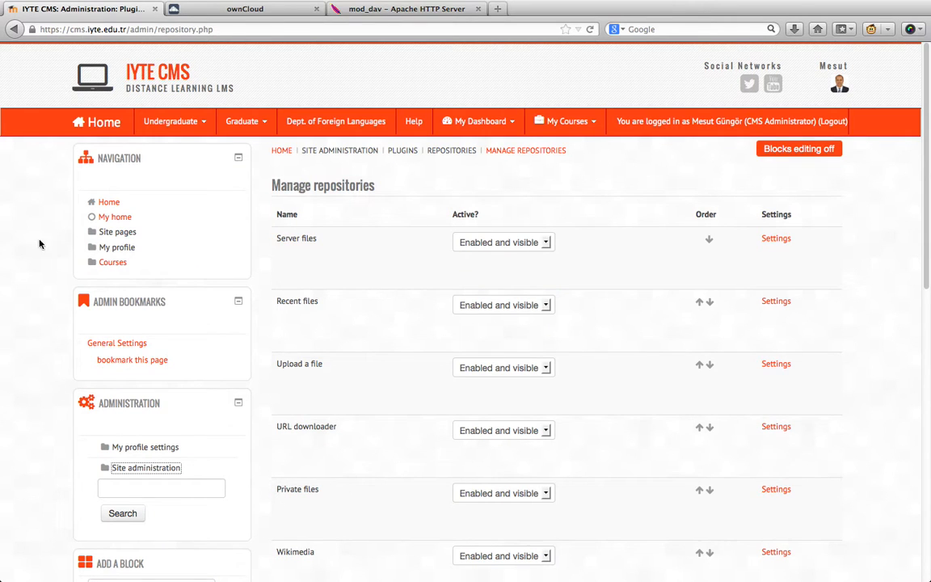
scroll("down", 3)
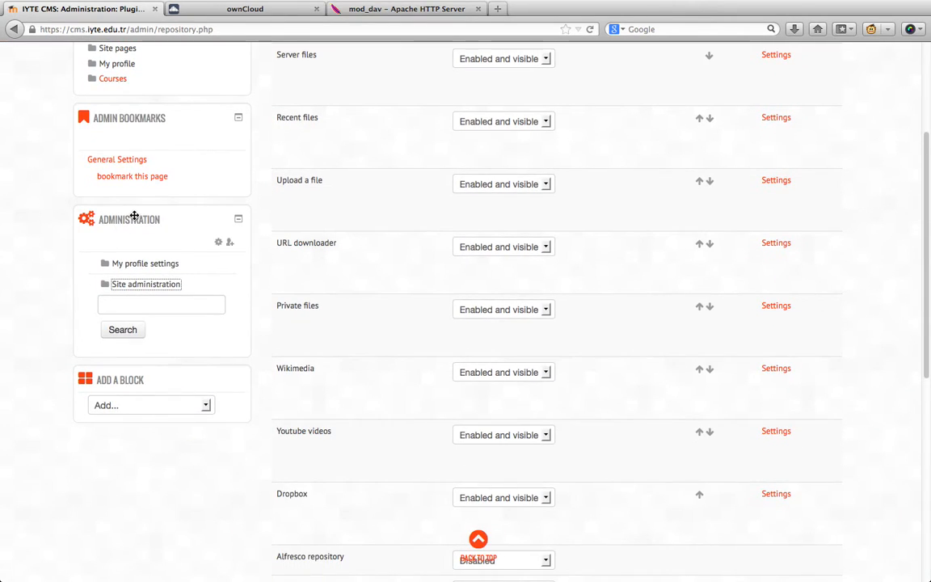
left_click(146, 284)
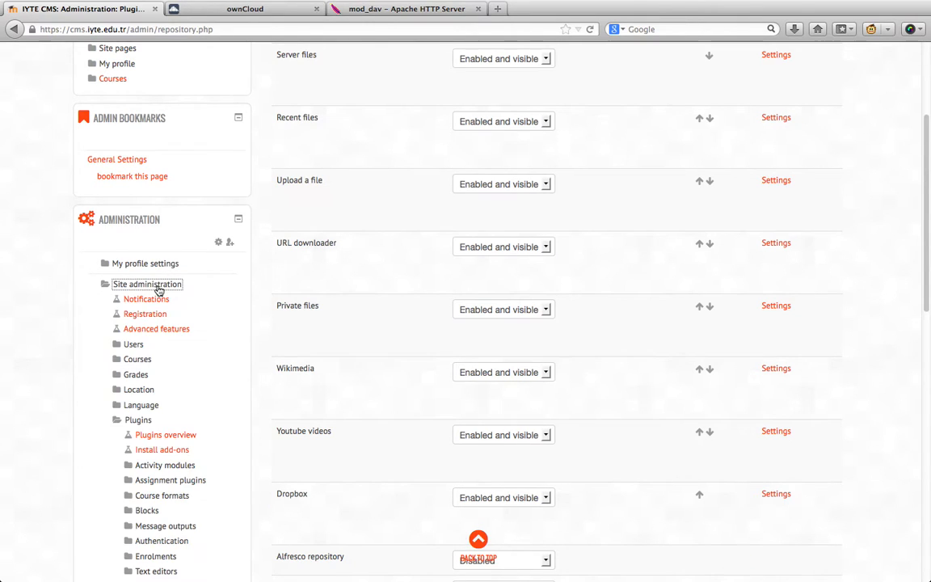
mouse_move(143, 420)
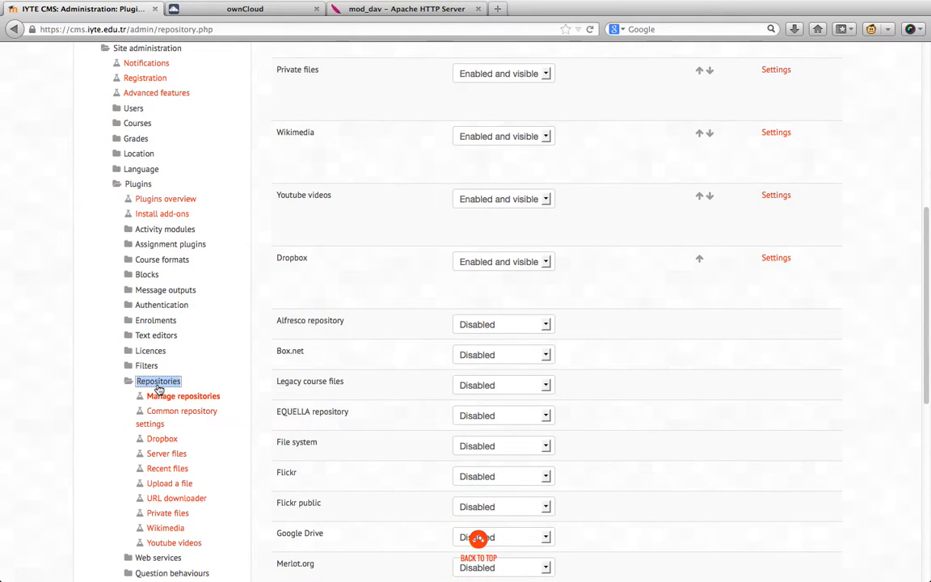
scroll("down", 3)
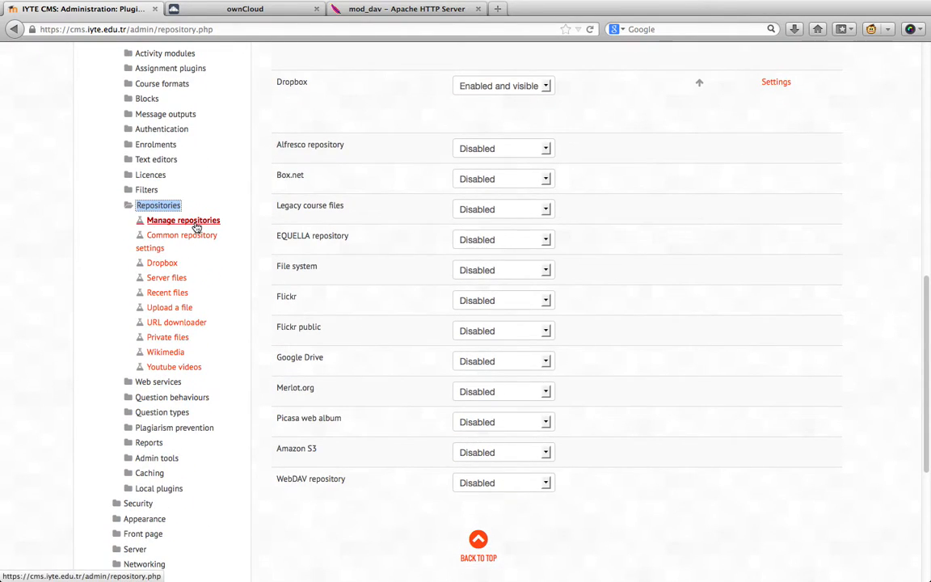
left_click(184, 220)
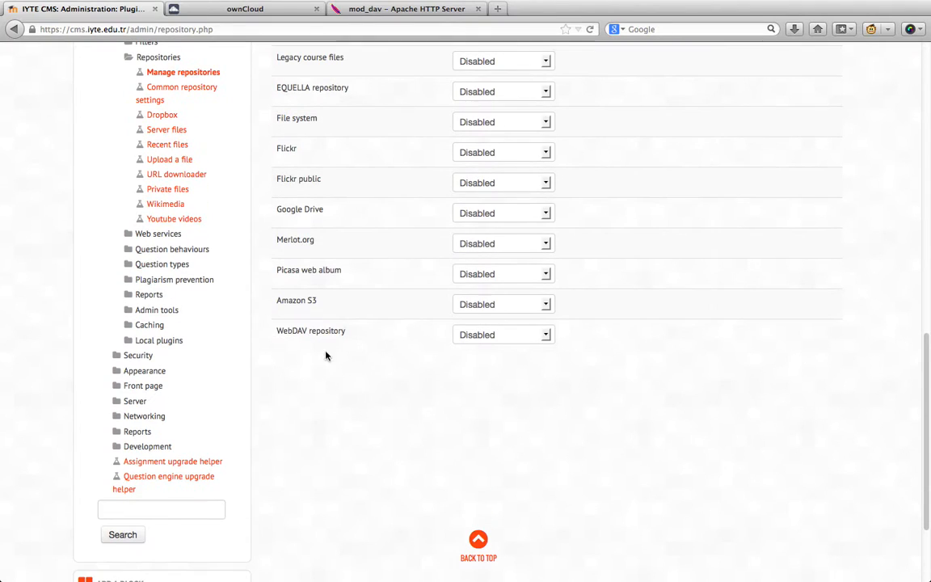
mouse_move(514, 341)
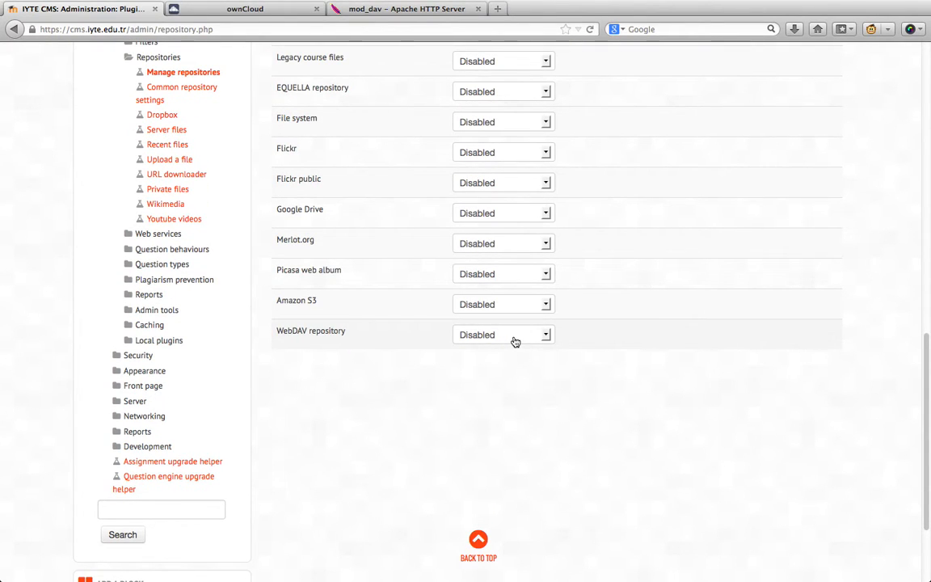
left_click(503, 335)
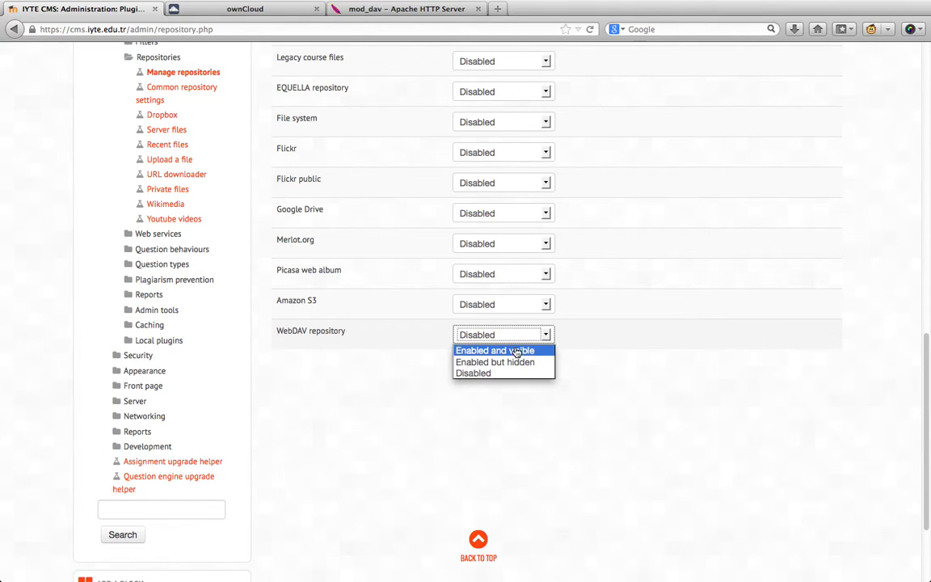
- Set WebDAV to 'Enabled and visible', allow instances in courses and user contexts, and save
left_click(495, 349)
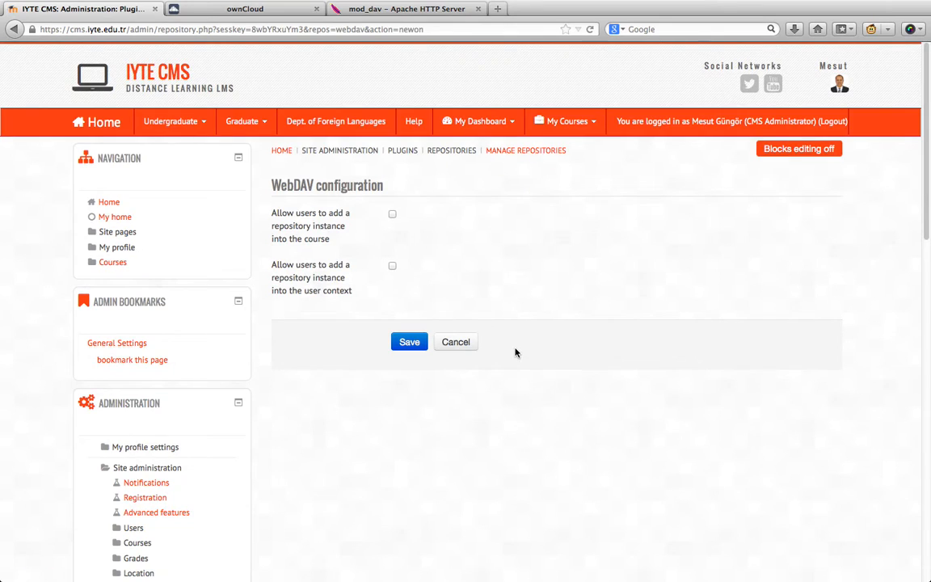
mouse_move(330, 231)
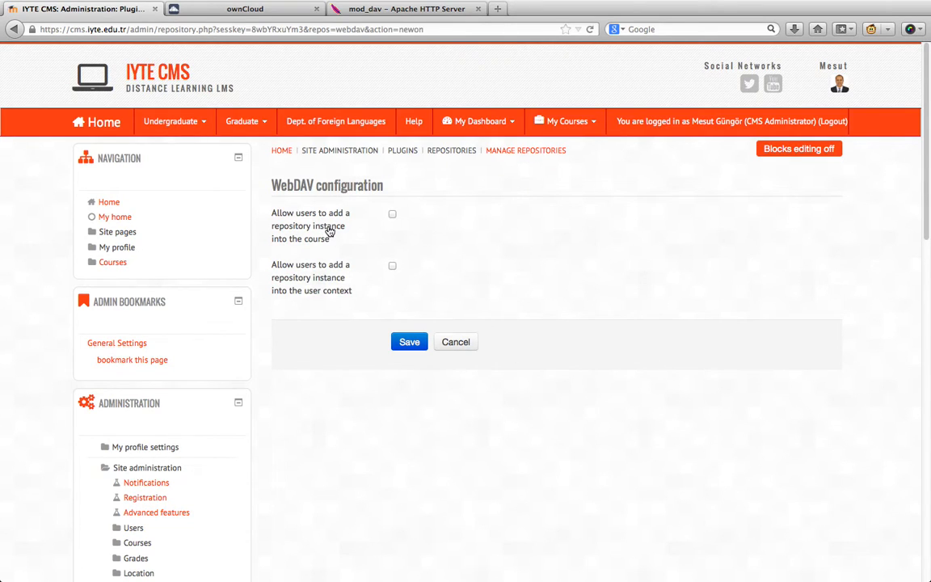
mouse_move(294, 224)
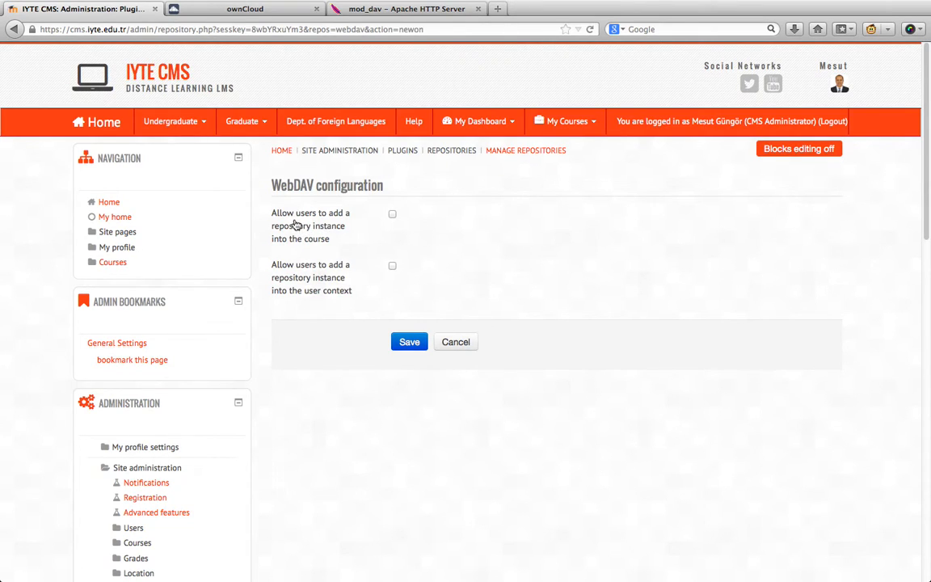
mouse_move(346, 236)
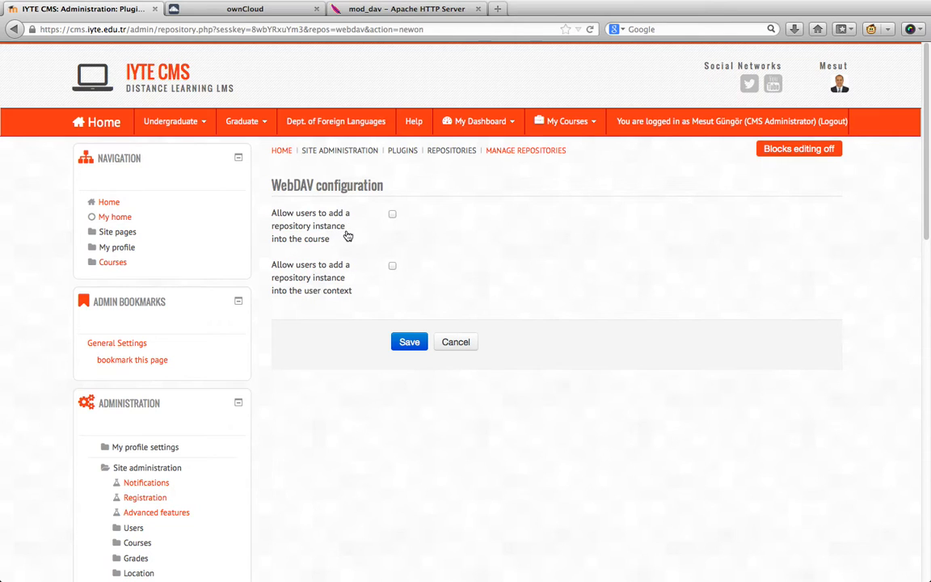
mouse_move(312, 307)
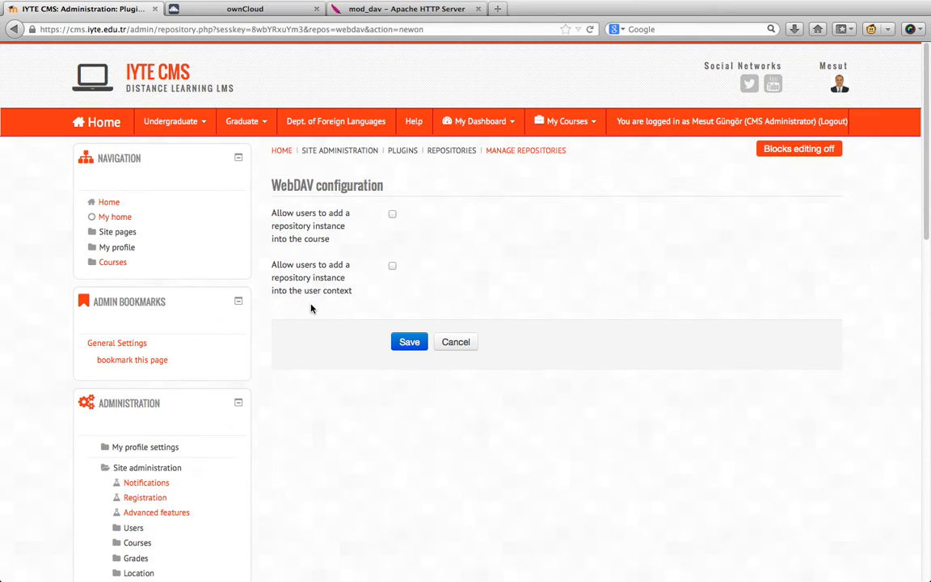
mouse_move(391, 230)
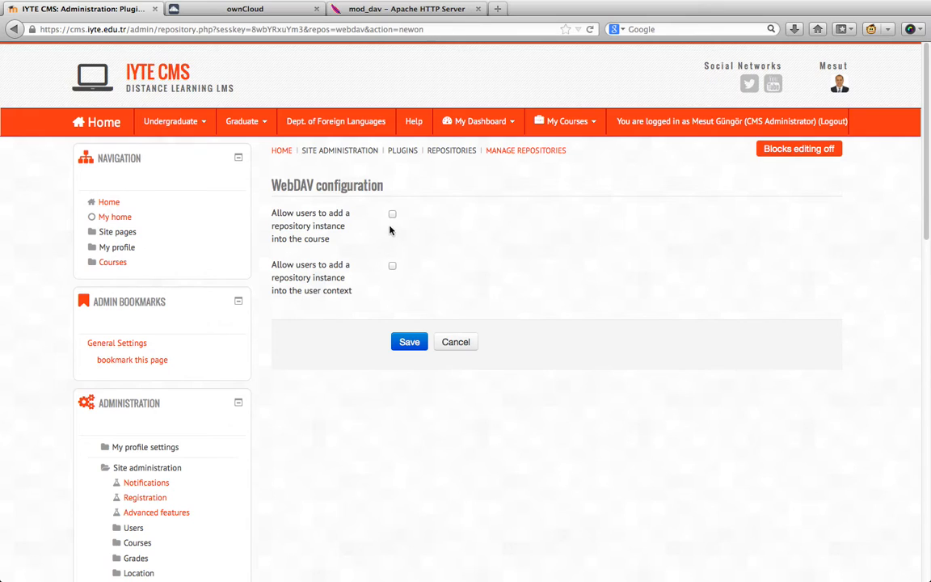
left_click(391, 214)
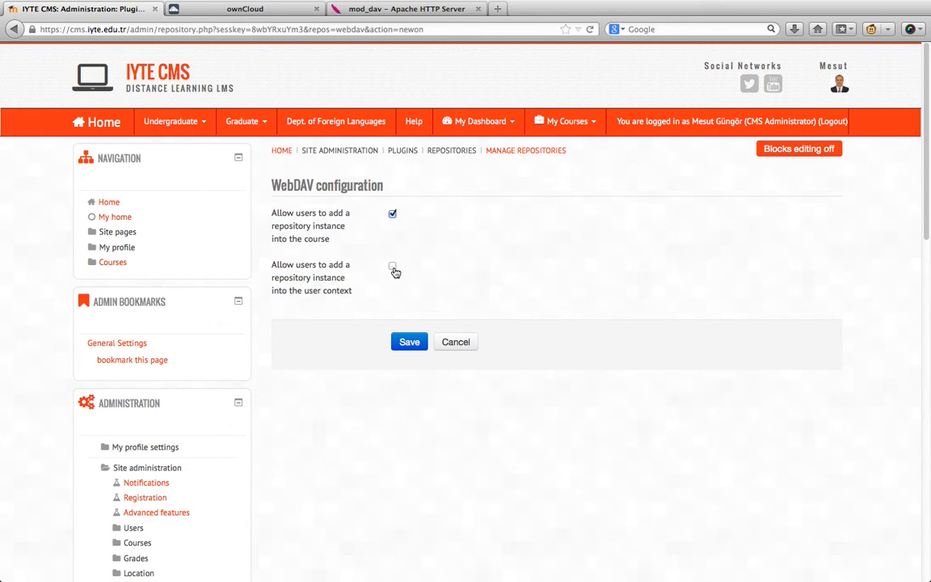
left_click(393, 265)
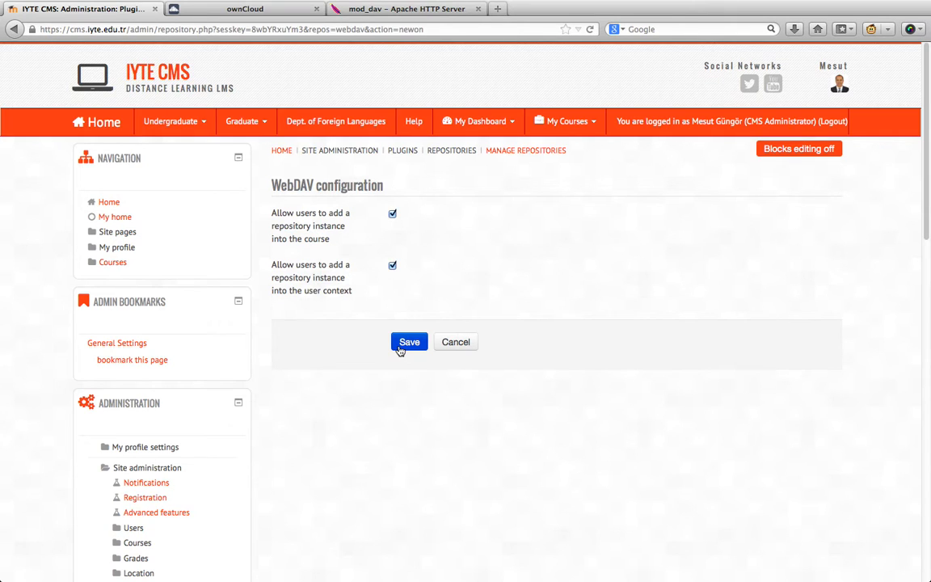
left_click(407, 343)
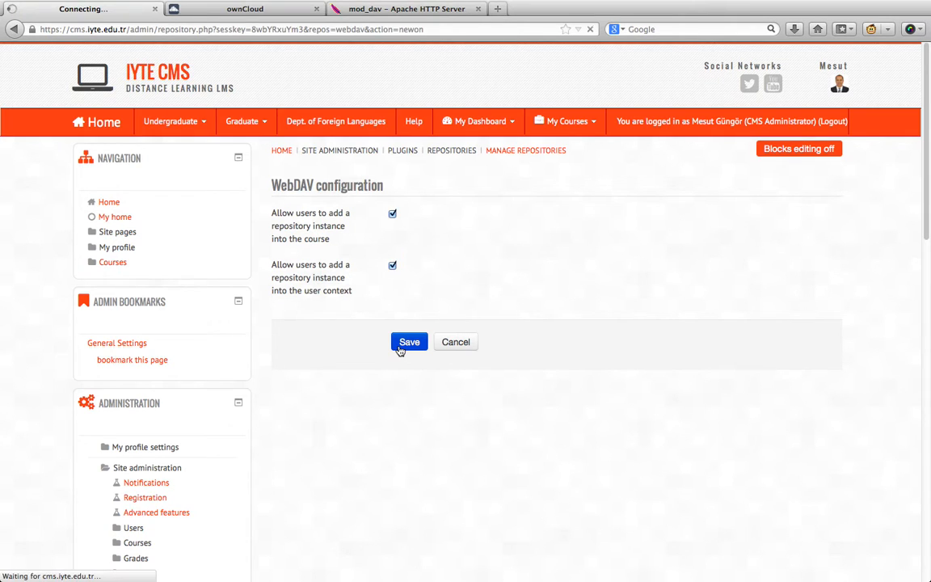
left_click(408, 343)
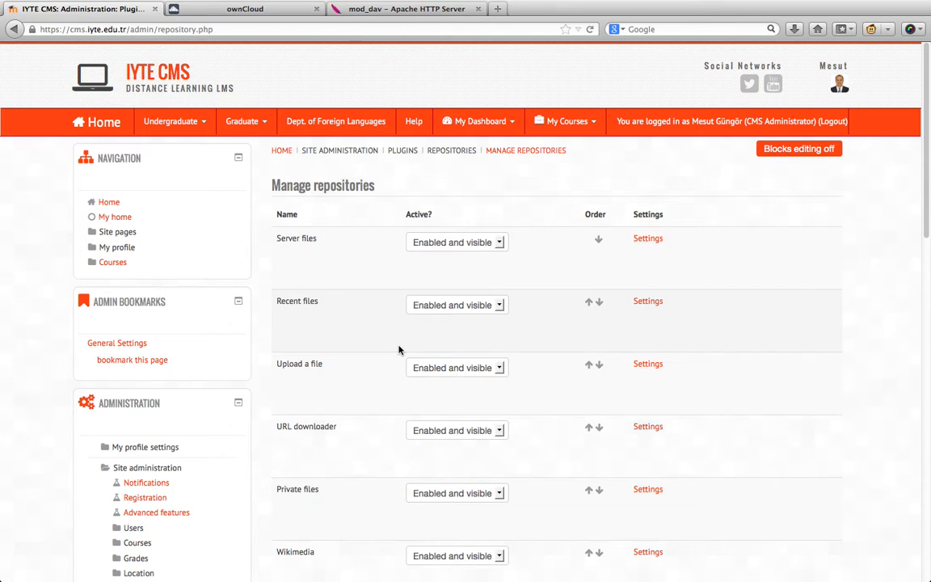
- Confirm WebDAV shows enabled, then go to the administrator's My profile > Repositories page
scroll("down", 3)
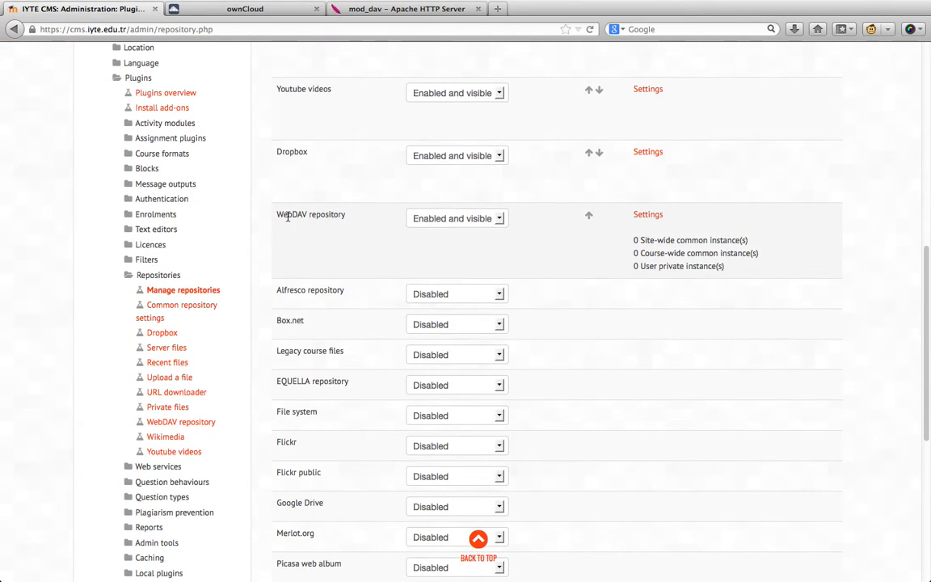
mouse_move(526, 265)
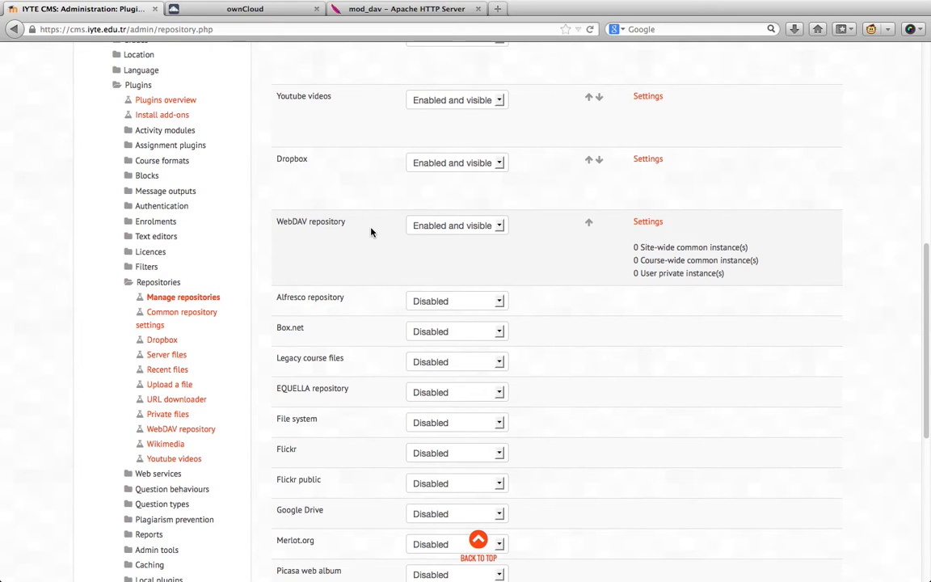
scroll("up", 3)
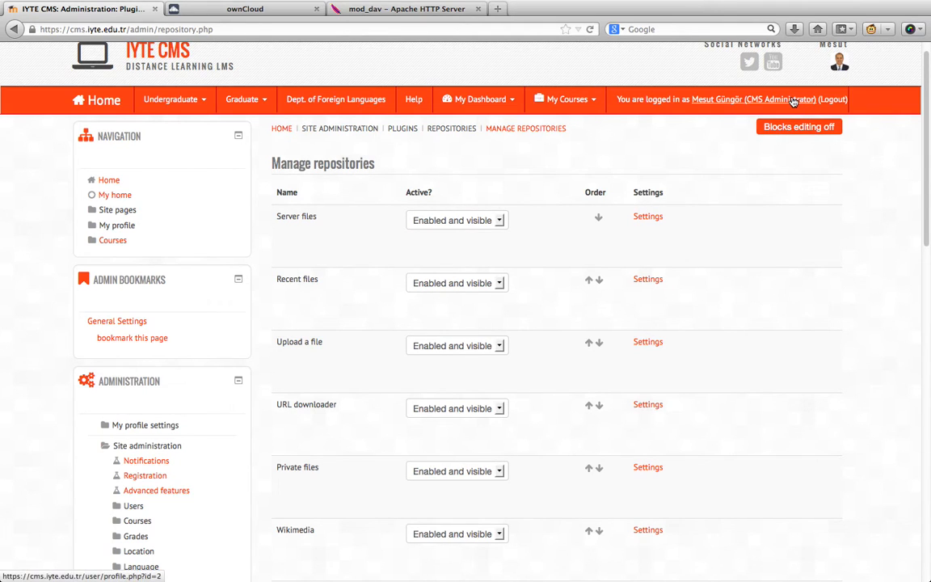
left_click(769, 100)
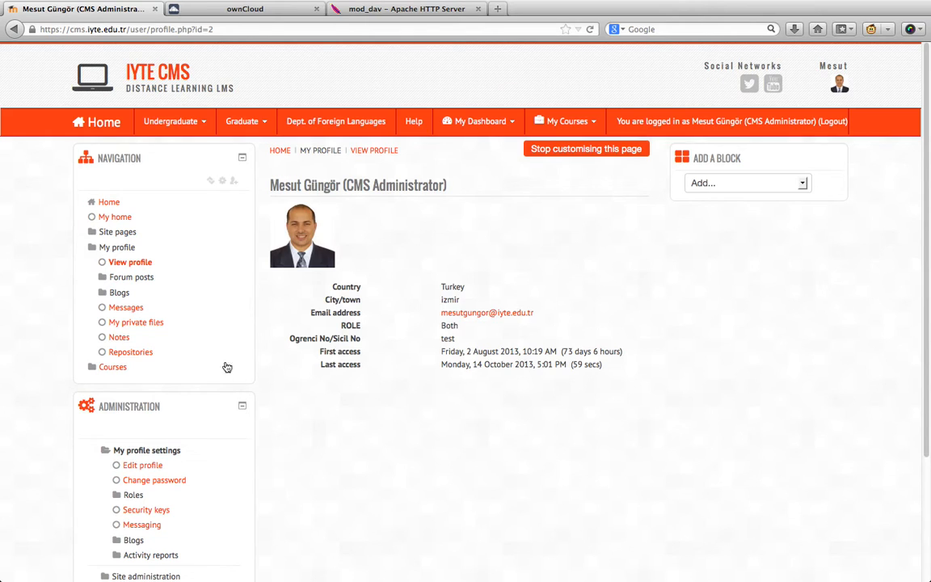
left_click(129, 352)
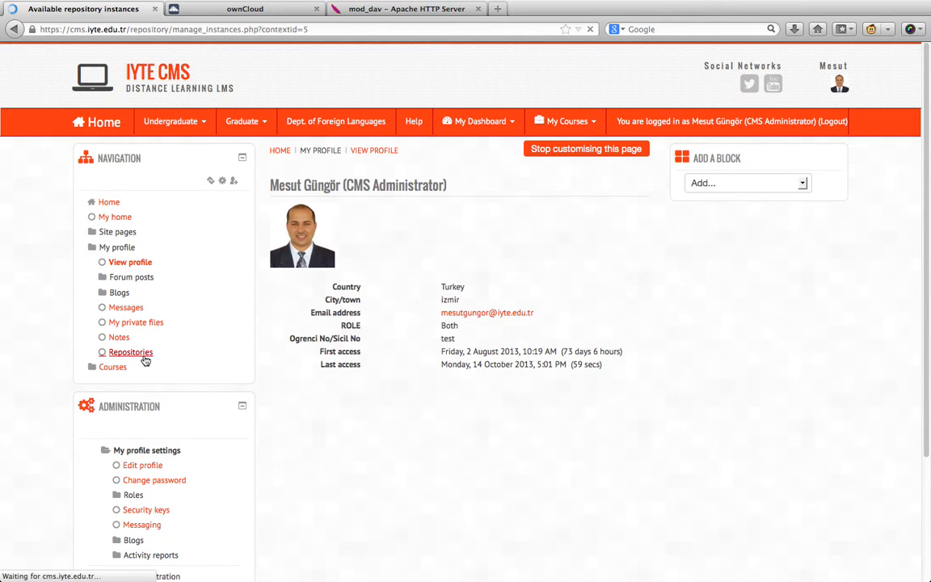
- Start a new WebDAV repository instance named IYTE CLOUD
left_click(129, 352)
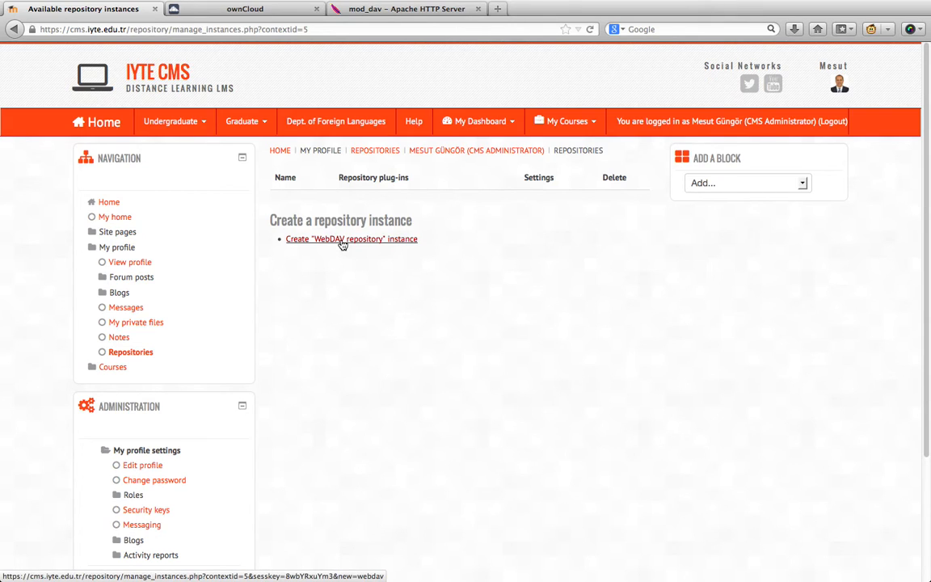
left_click(351, 239)
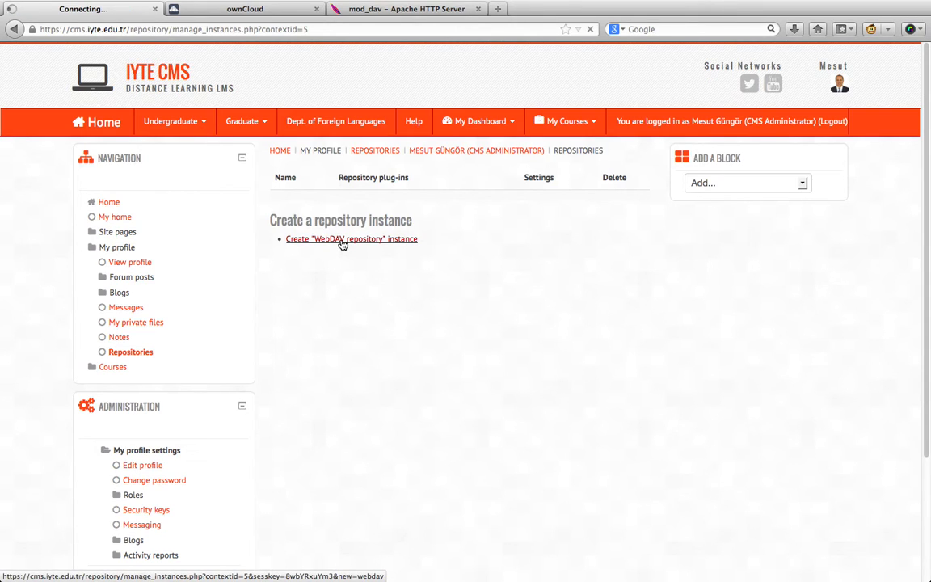
left_click(352, 239)
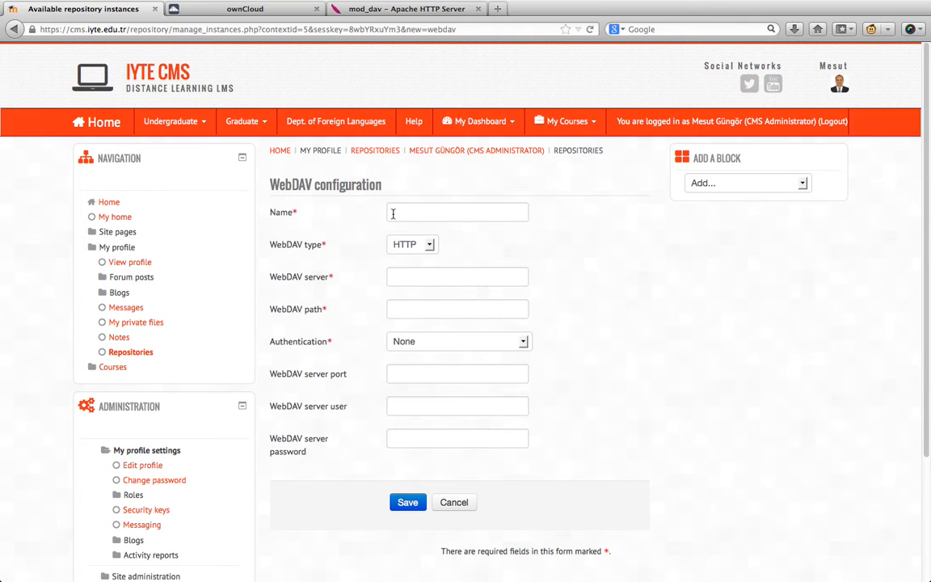
left_click(456, 212)
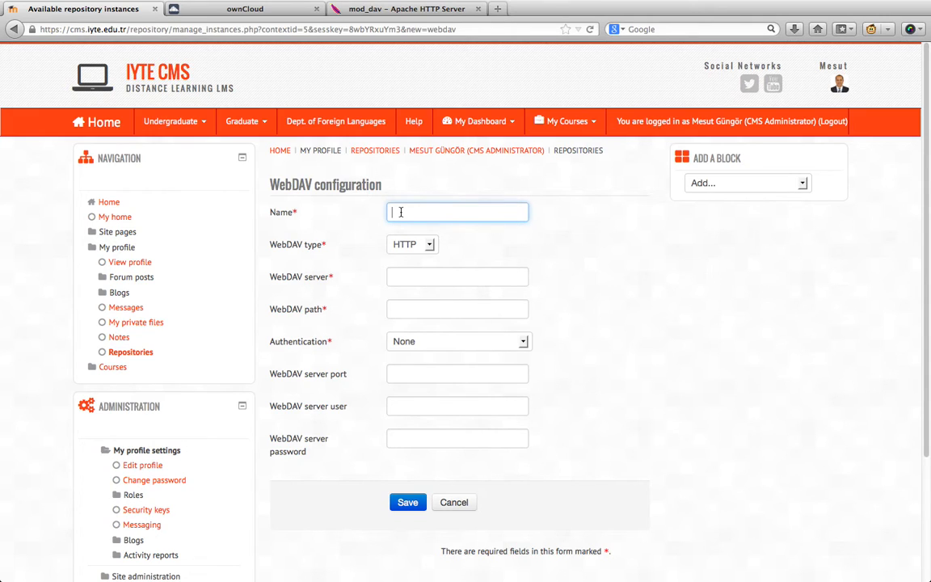
type("IYTE CL")
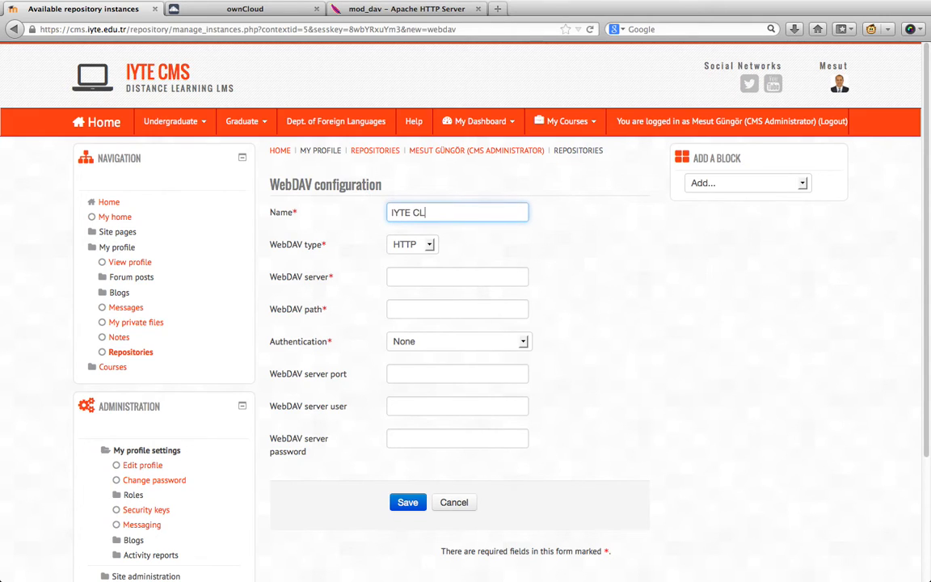
type("OUD")
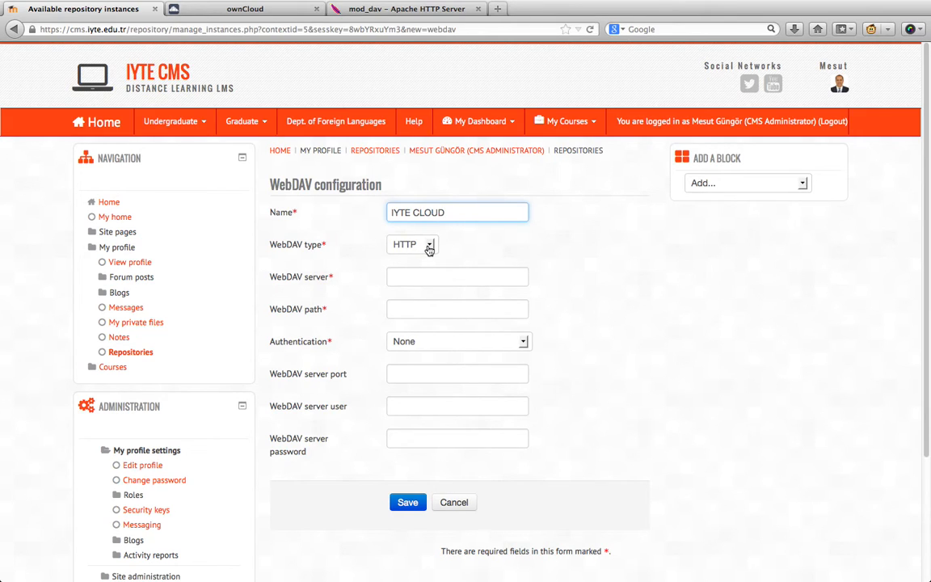
- Set the WebDAV connection type to HTTPS and move to the ownCloud site
left_click(423, 244)
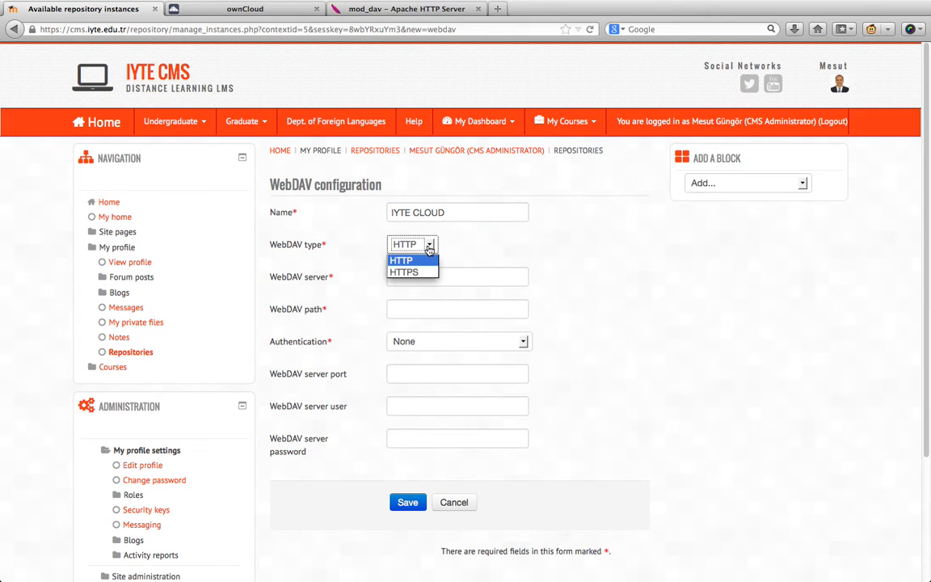
mouse_move(423, 271)
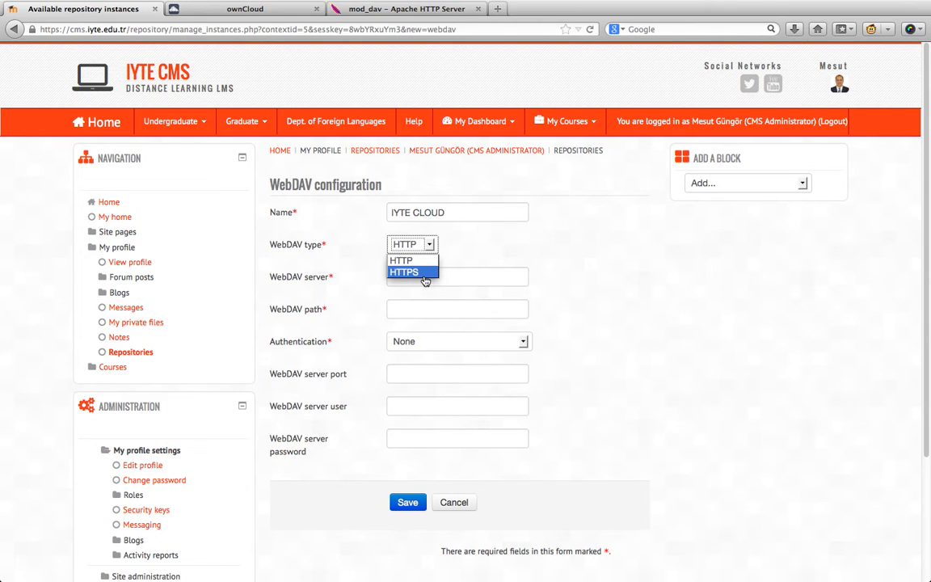
left_click(409, 271)
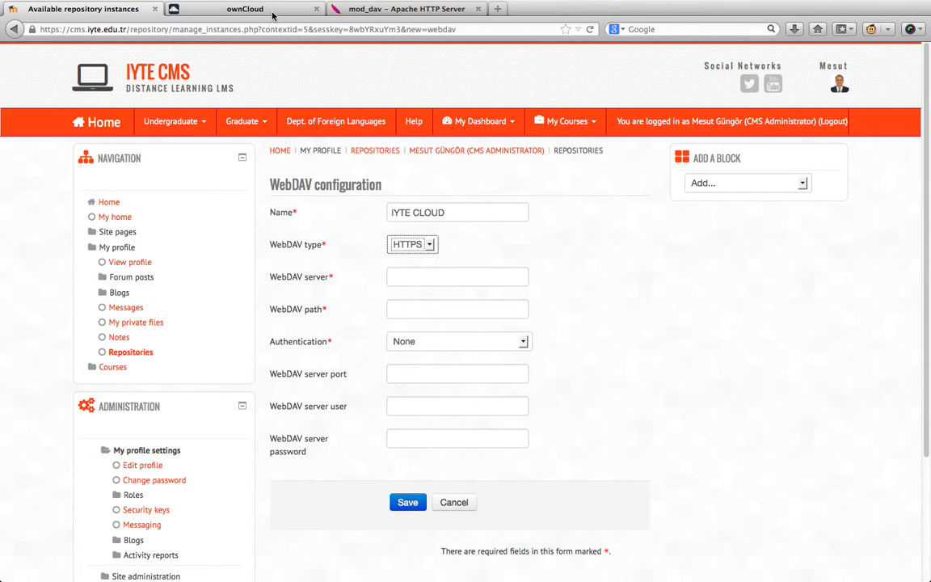
left_click(246, 10)
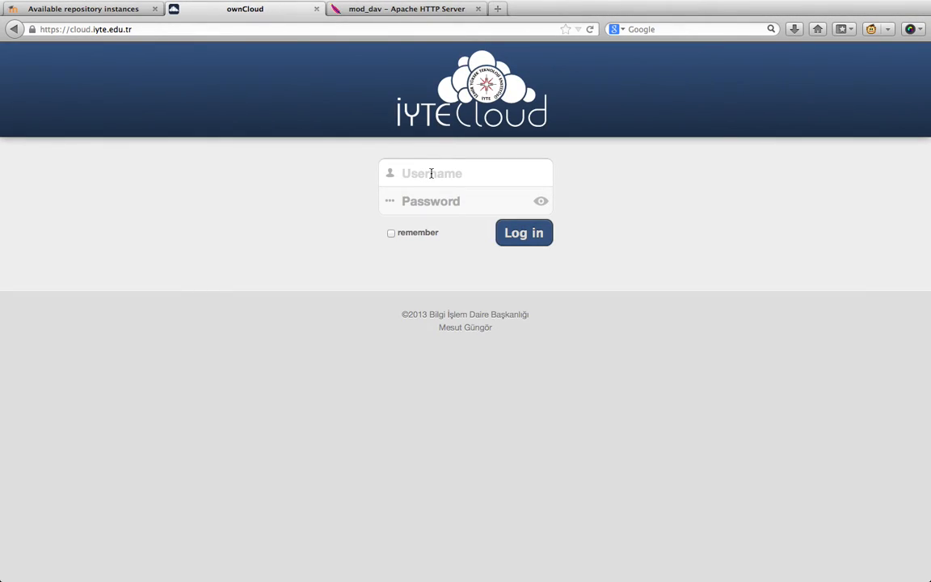
- Log in to IYTE Cloud with the 'mes' account to reach the Files list
left_click(465, 172)
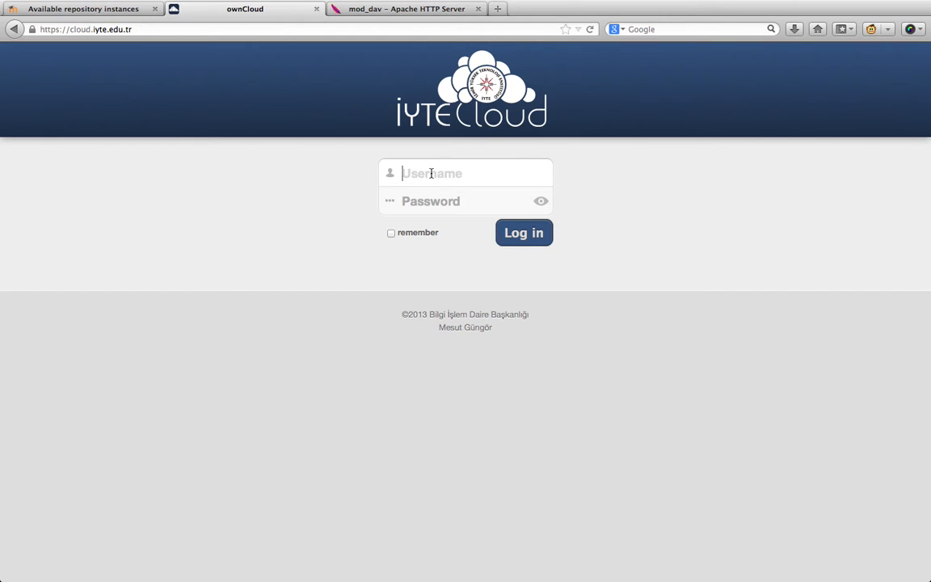
mouse_move(16, 97)
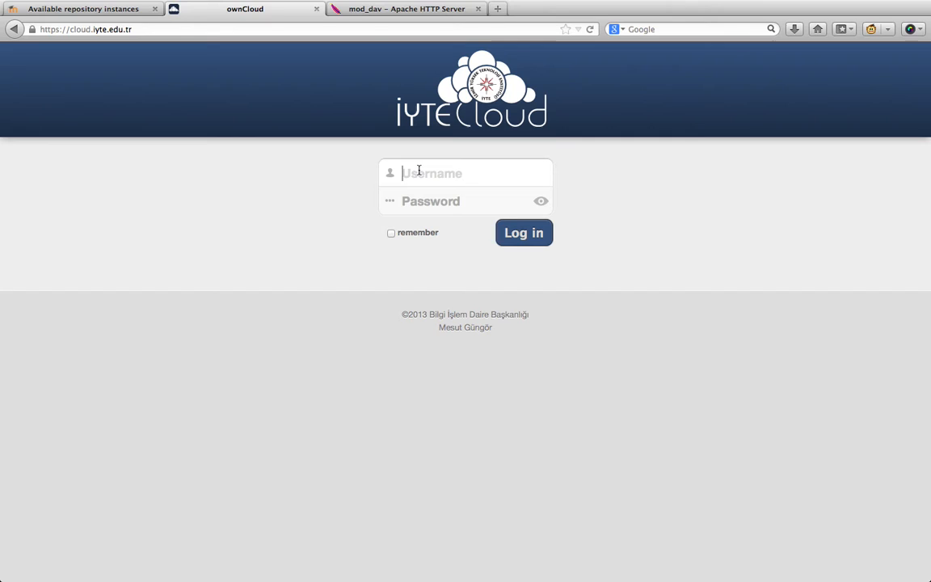
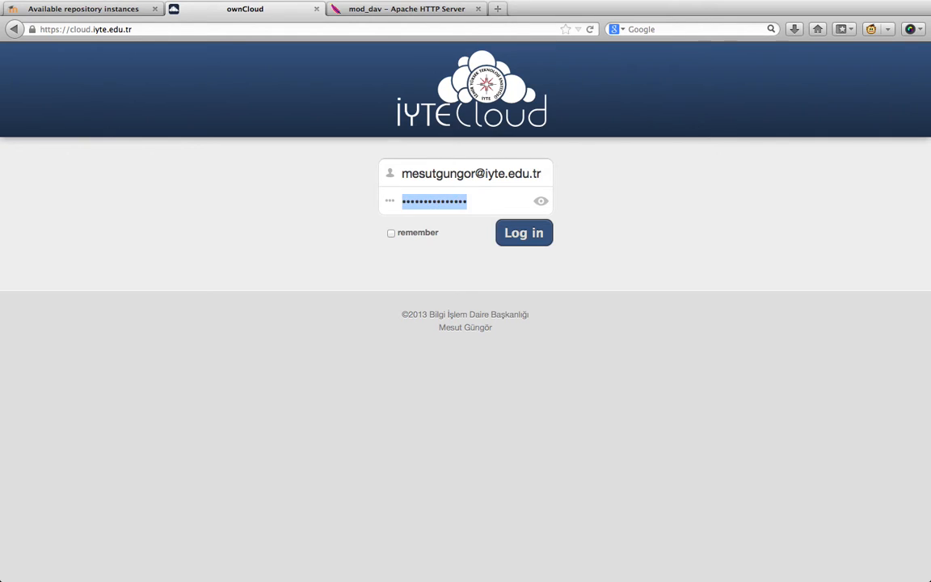
left_click(523, 232)
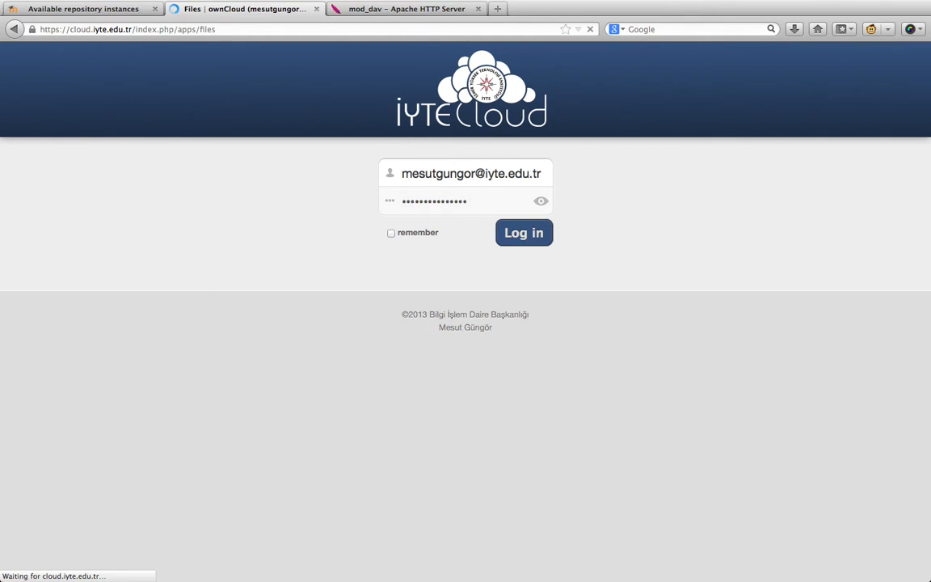
left_click(524, 233)
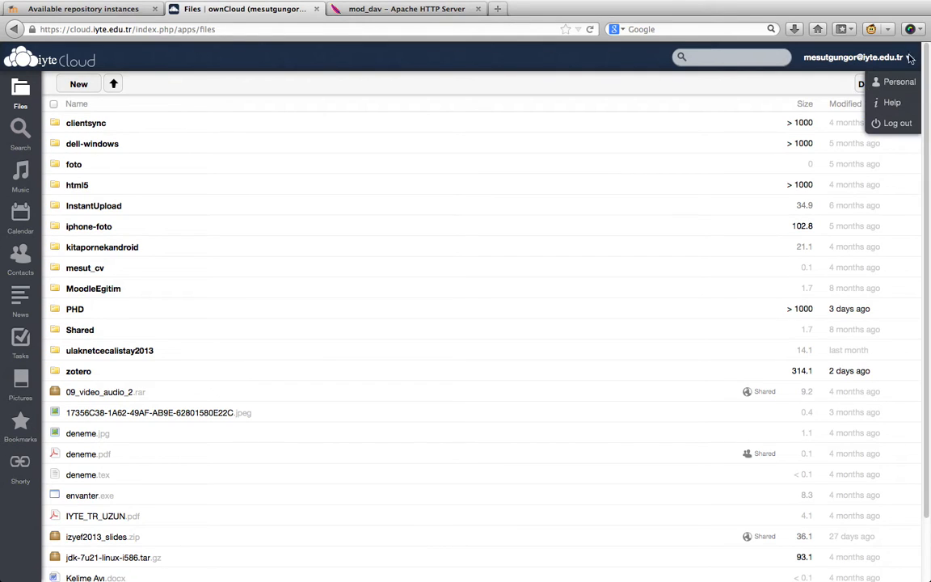
- View the WebDAV address under Personal settings, then return to the Moodle WebDAV form
left_click(904, 81)
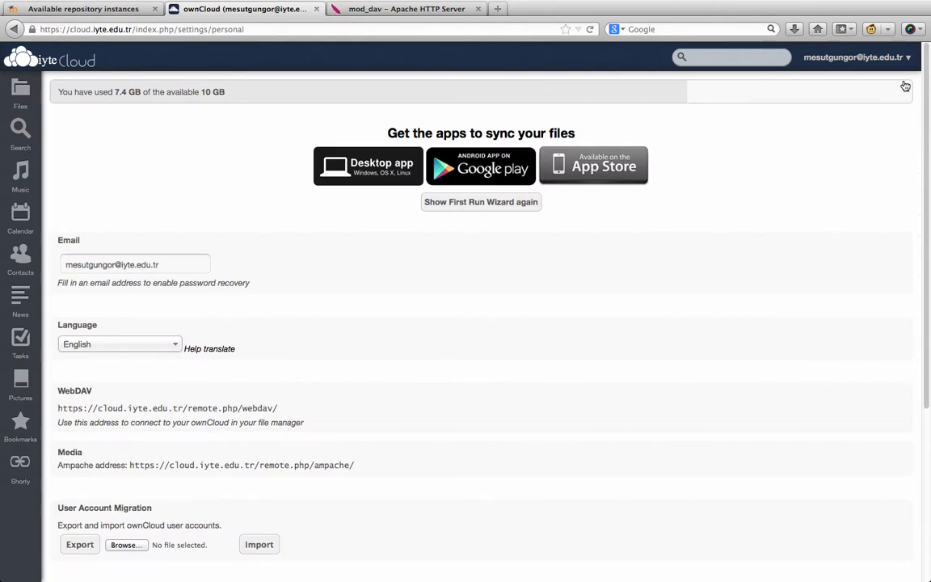
scroll("down", 3)
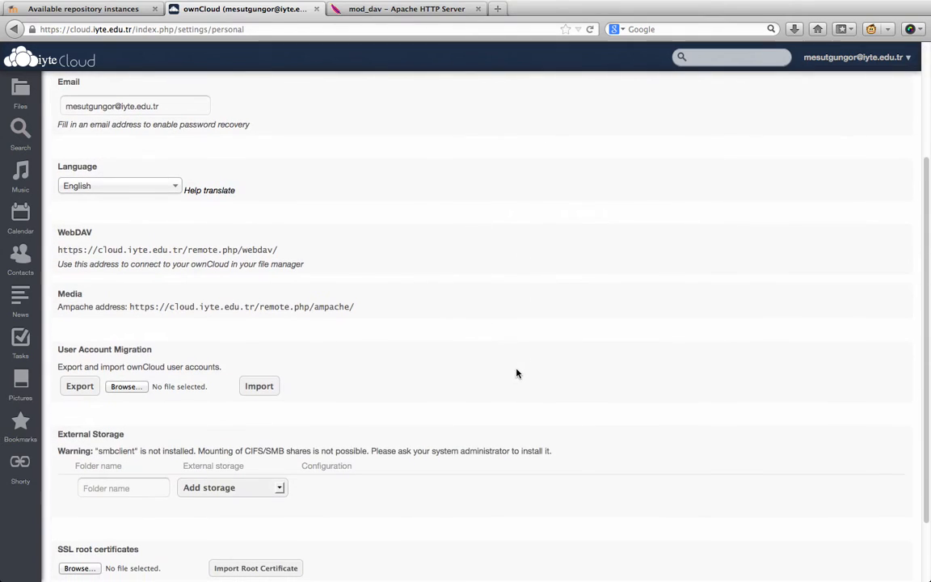
mouse_move(58, 252)
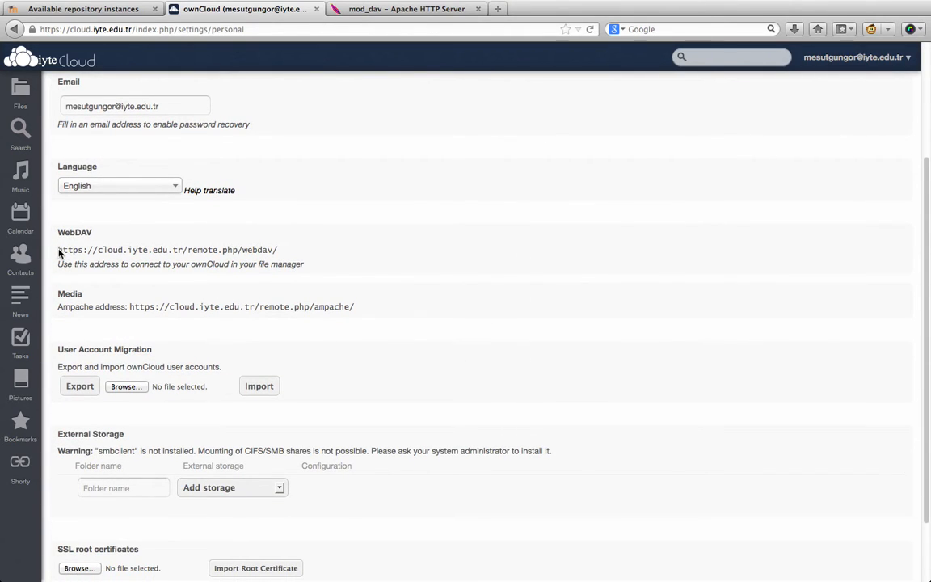
mouse_move(171, 262)
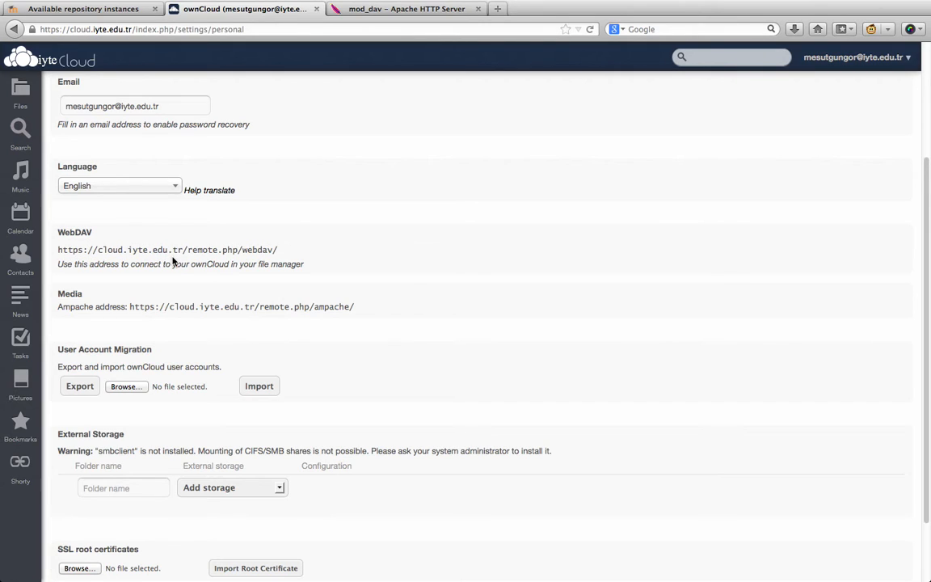
mouse_move(257, 264)
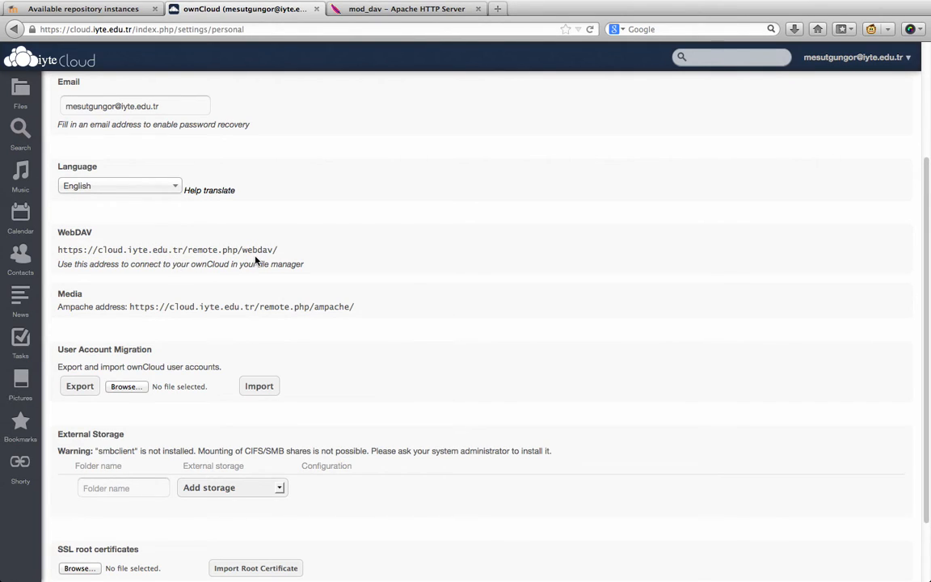
mouse_move(200, 263)
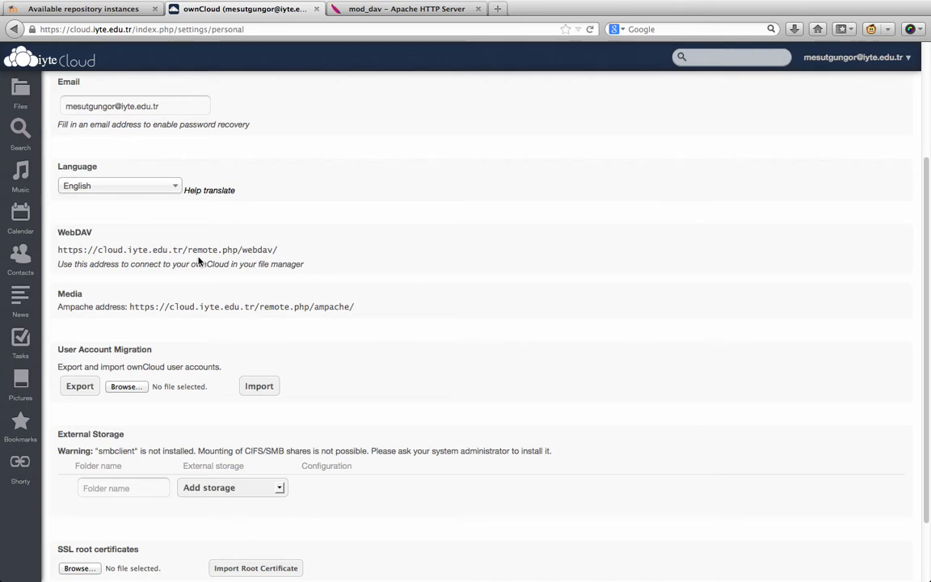
mouse_move(299, 252)
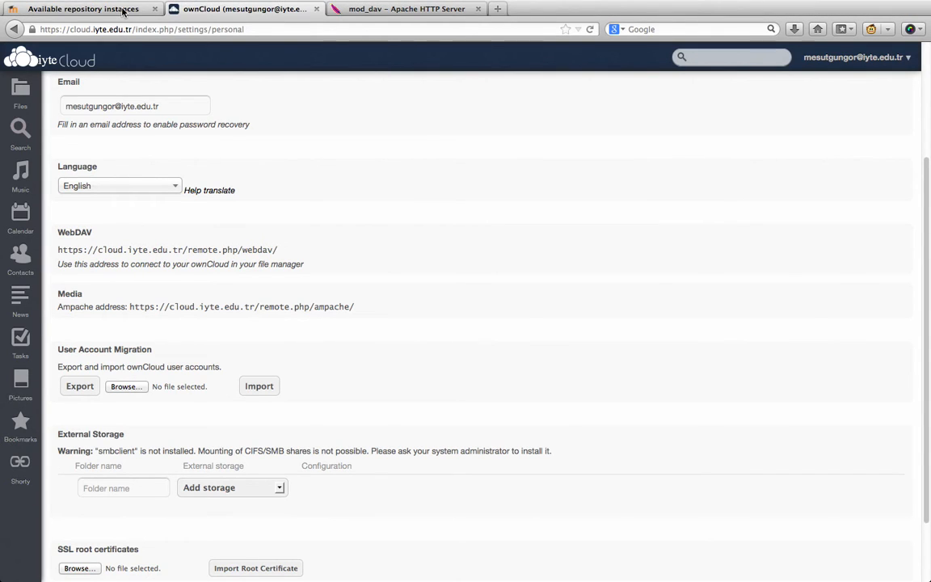
left_click(106, 10)
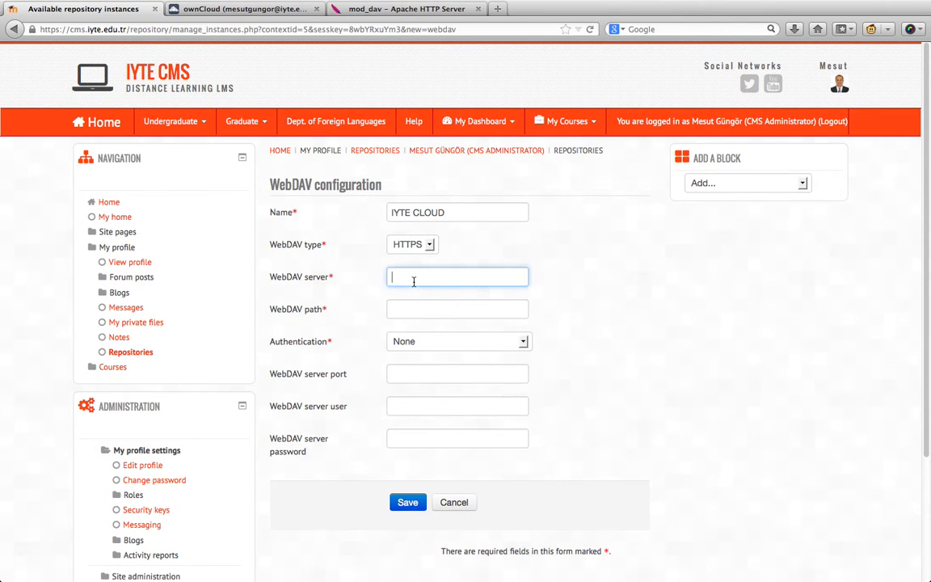
- Enter server cloud.iyte.edu.tr and path remote.php/webdav/ copied from ownCloud
type("cloud.iyte.edu.tr")
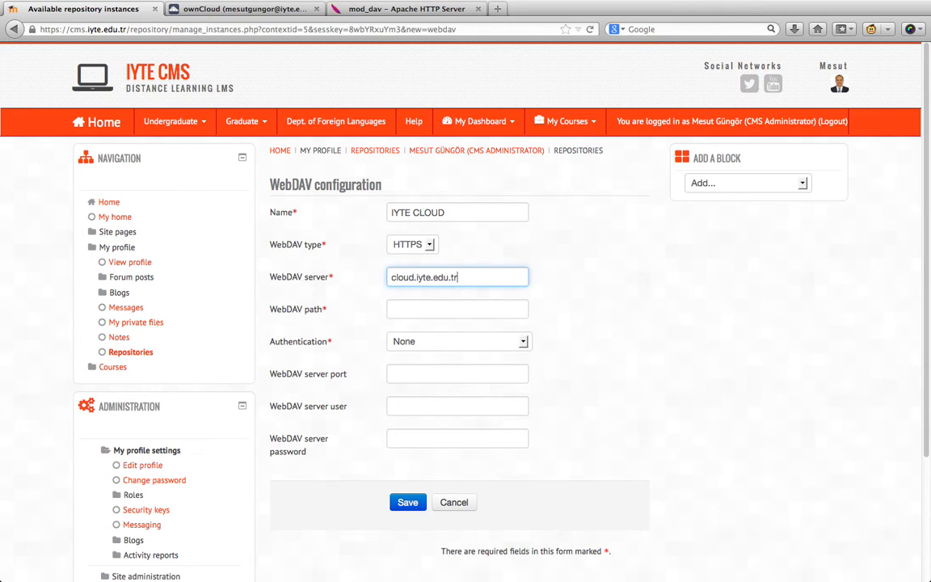
left_click(456, 308)
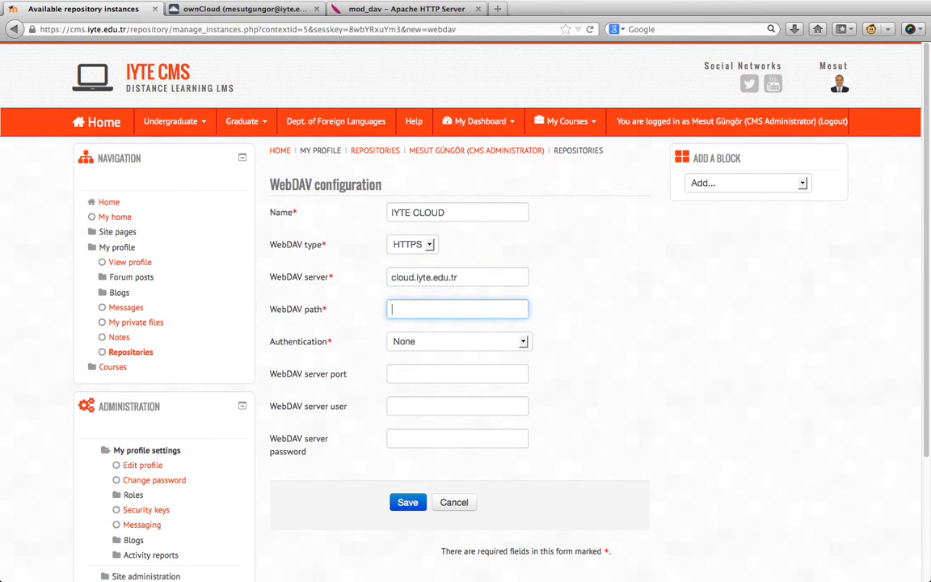
left_click(234, 10)
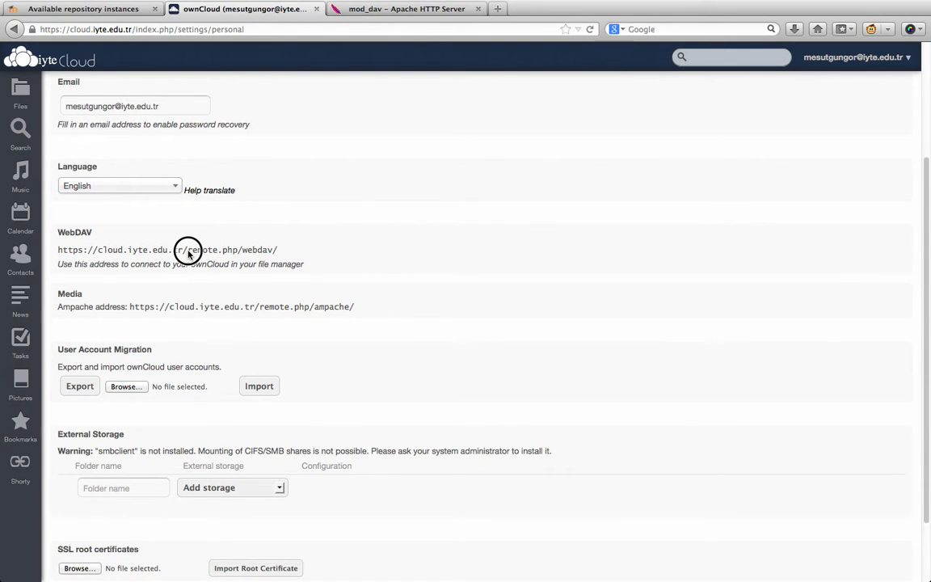
left_click_drag(187, 248, 288, 249)
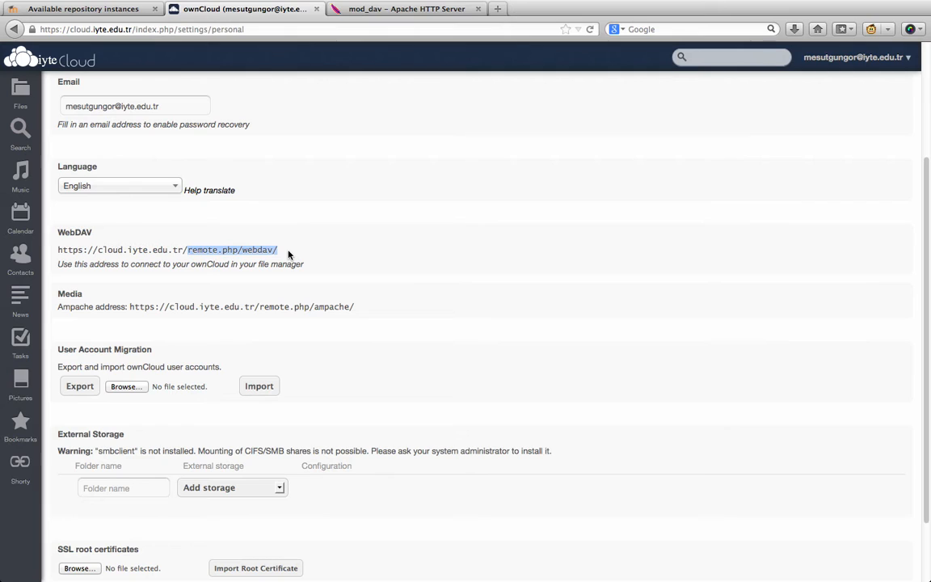
mouse_move(229, 257)
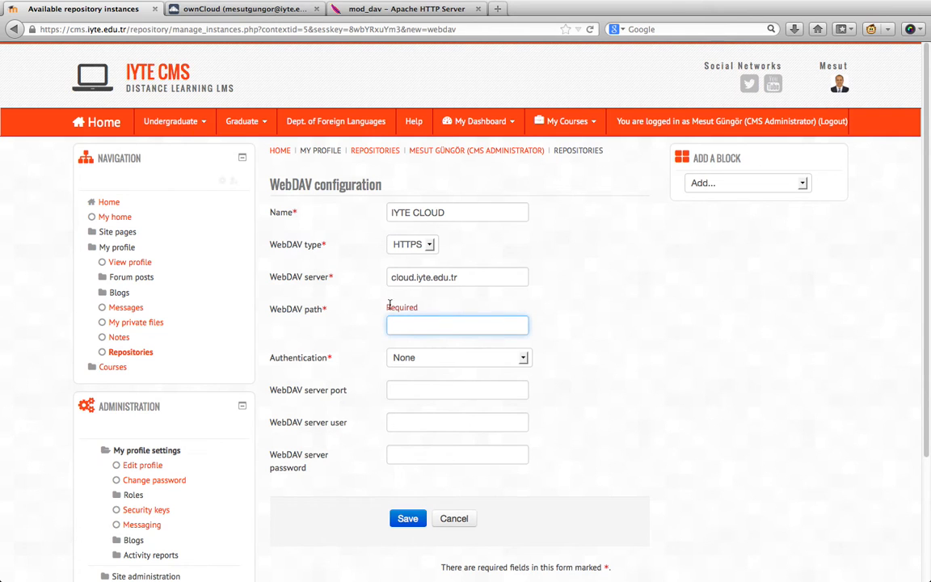
type("remote.php/webdav/")
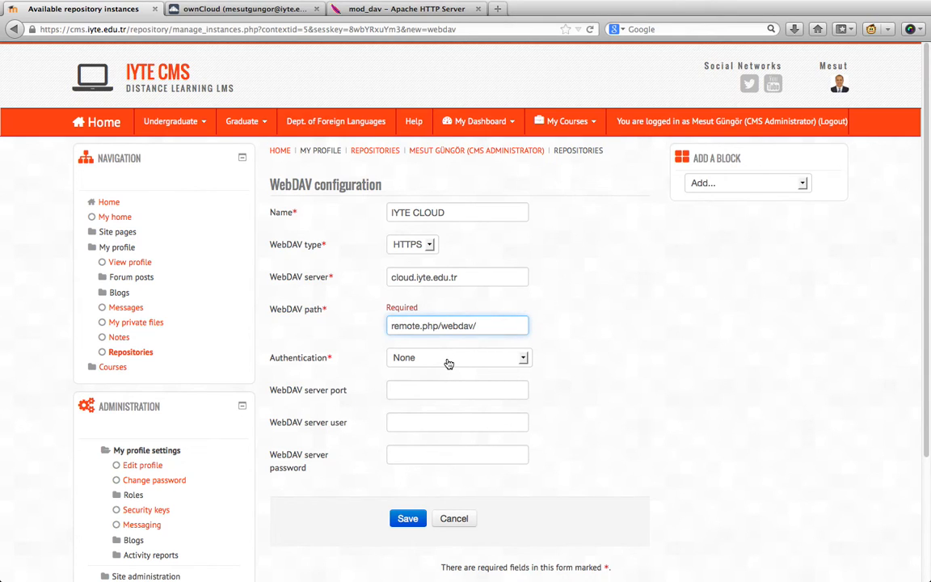
- Choose WebDAV basic authentication, port 443, and enter the account user 'mes'
left_click(457, 357)
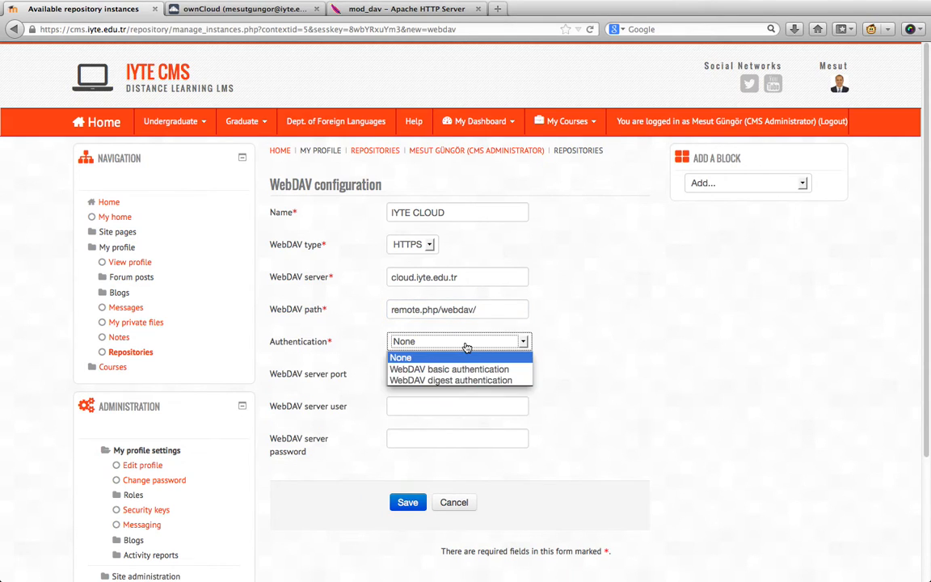
mouse_move(465, 369)
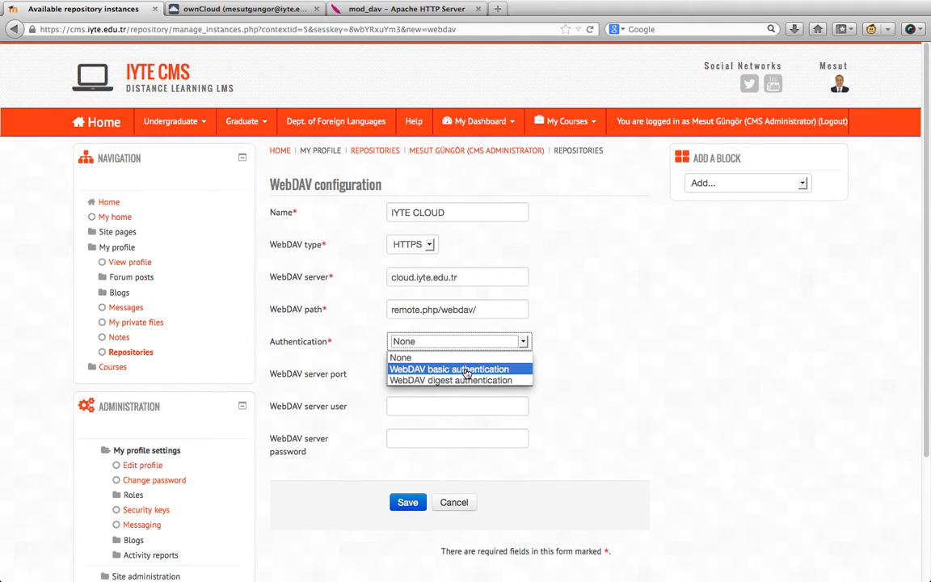
left_click(452, 368)
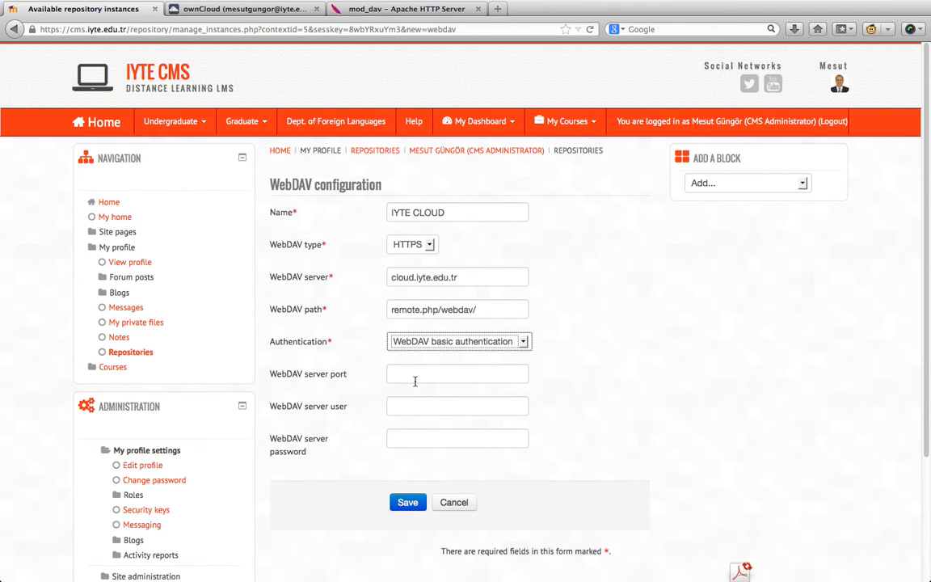
type("443")
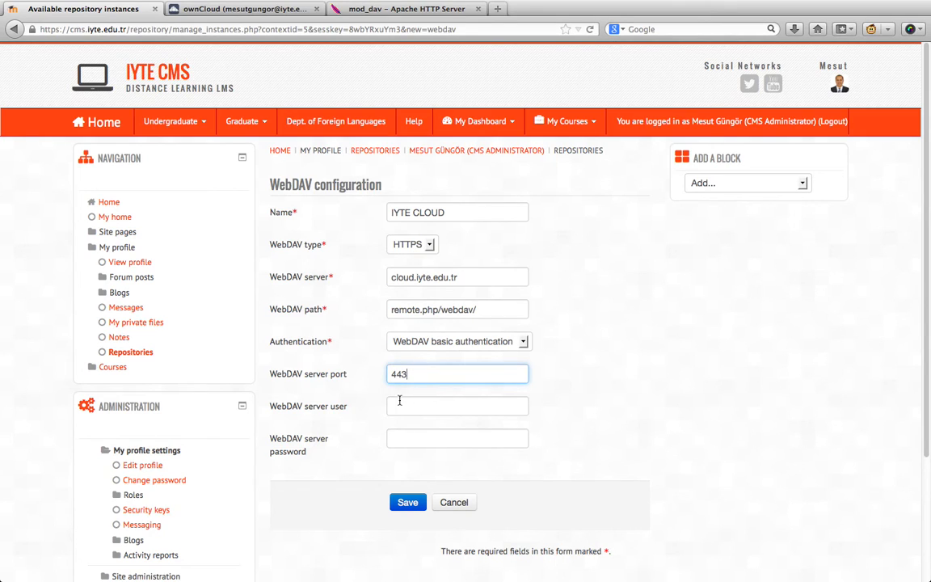
left_click(457, 406)
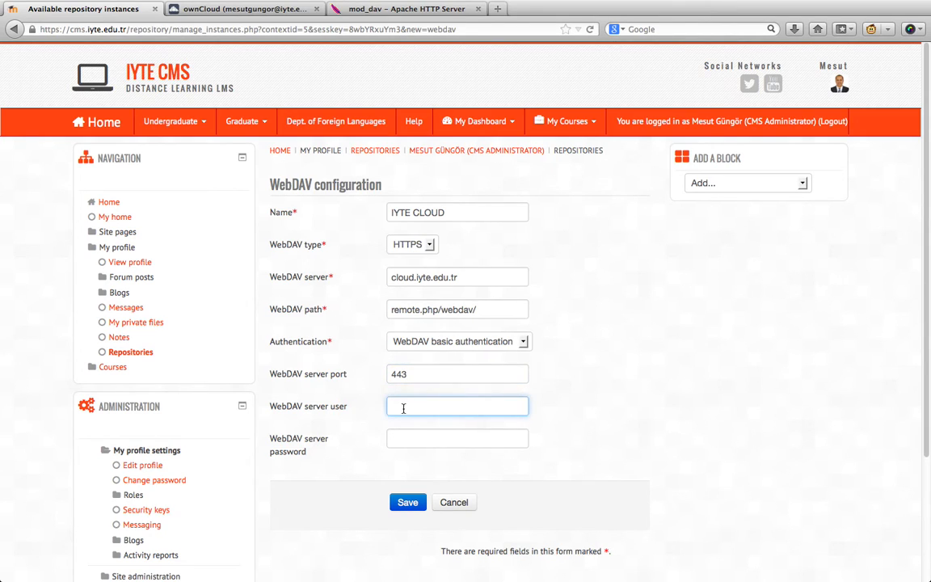
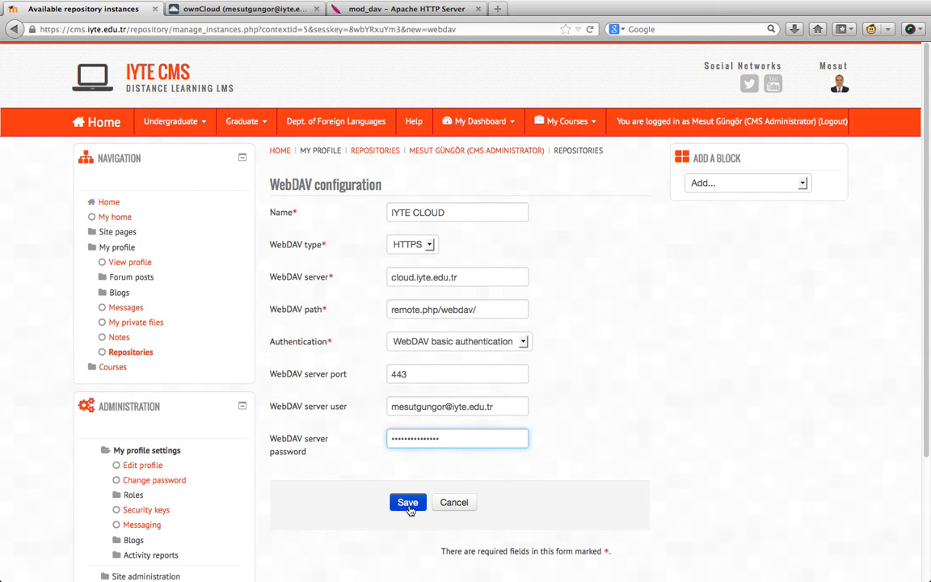
- Save the IYTE CLOUD WebDAV instance so it appears in the profile's repository list
left_click(407, 501)
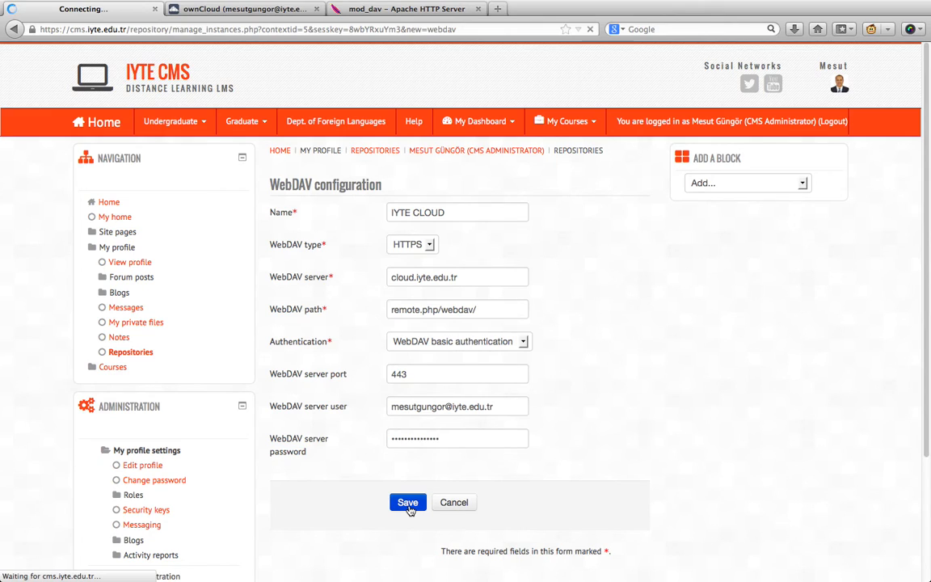
left_click(407, 501)
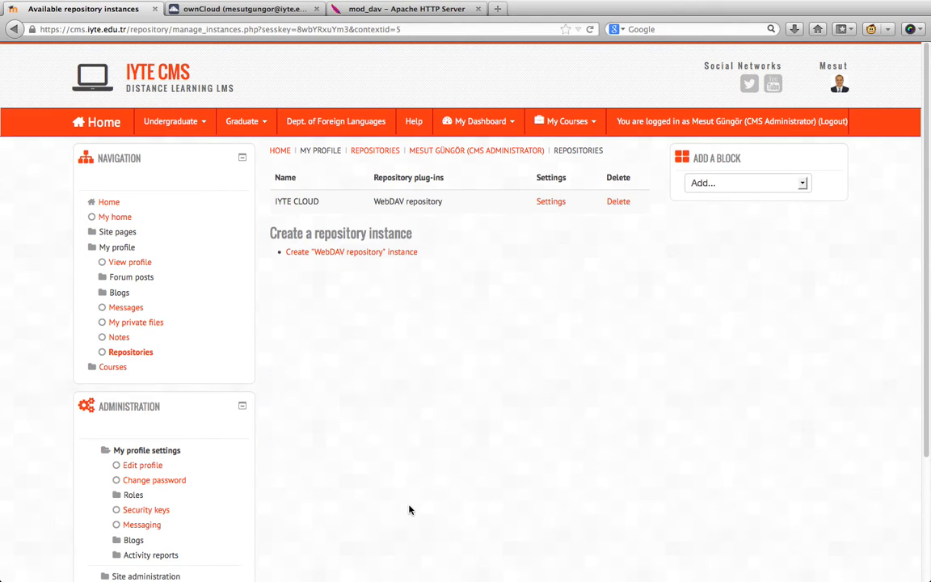
mouse_move(501, 272)
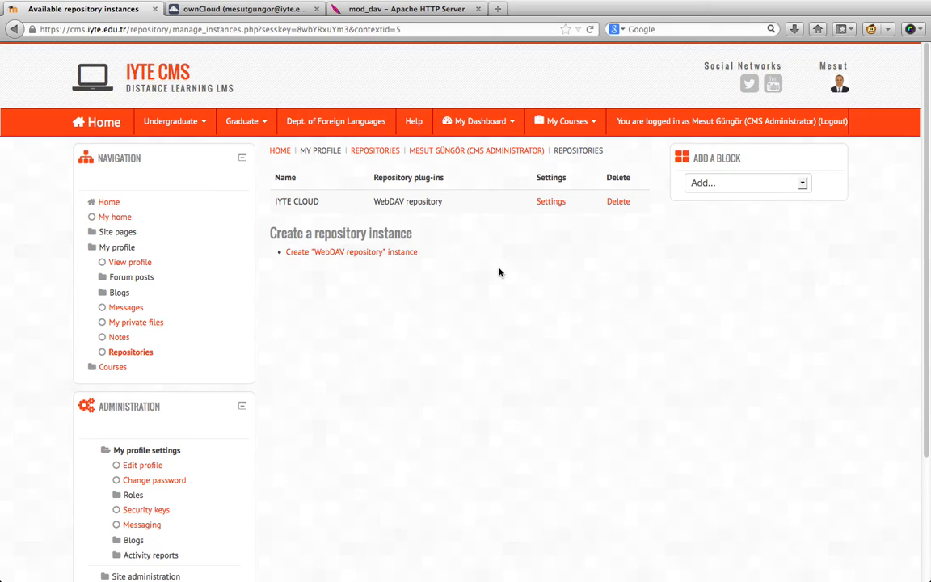
mouse_move(478, 339)
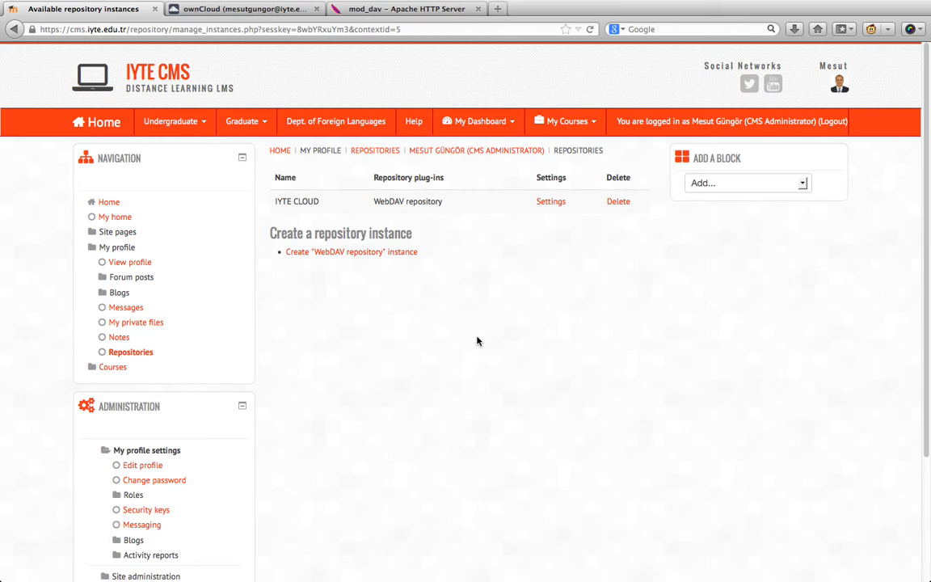
mouse_move(475, 341)
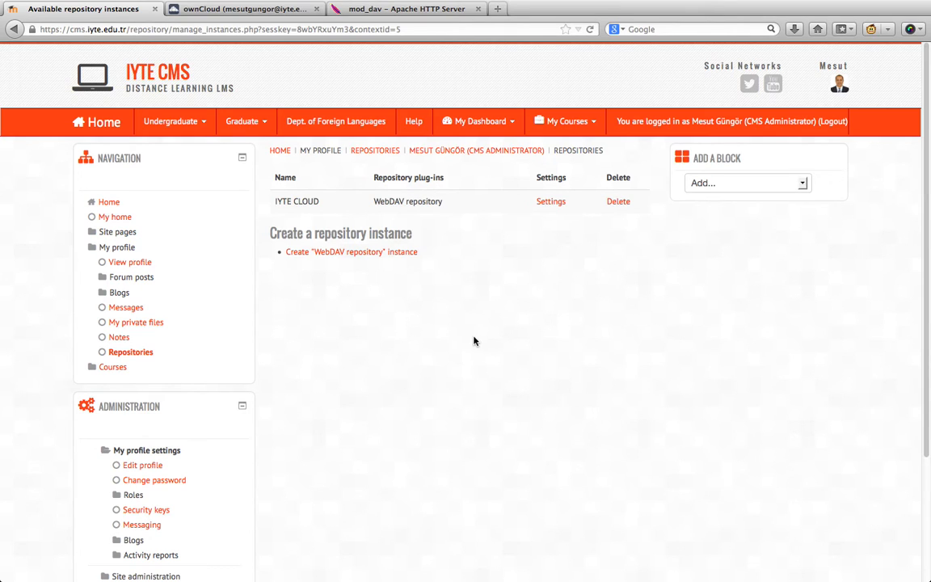
- Open EC 101 Using Echo360 from the Help category and add a resource to Logging into the system
left_click(414, 121)
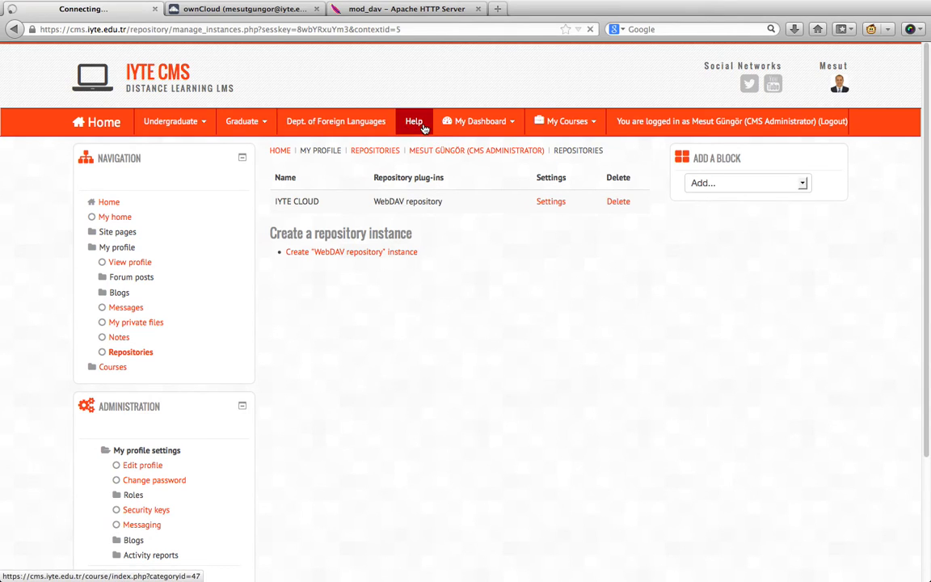
left_click(414, 121)
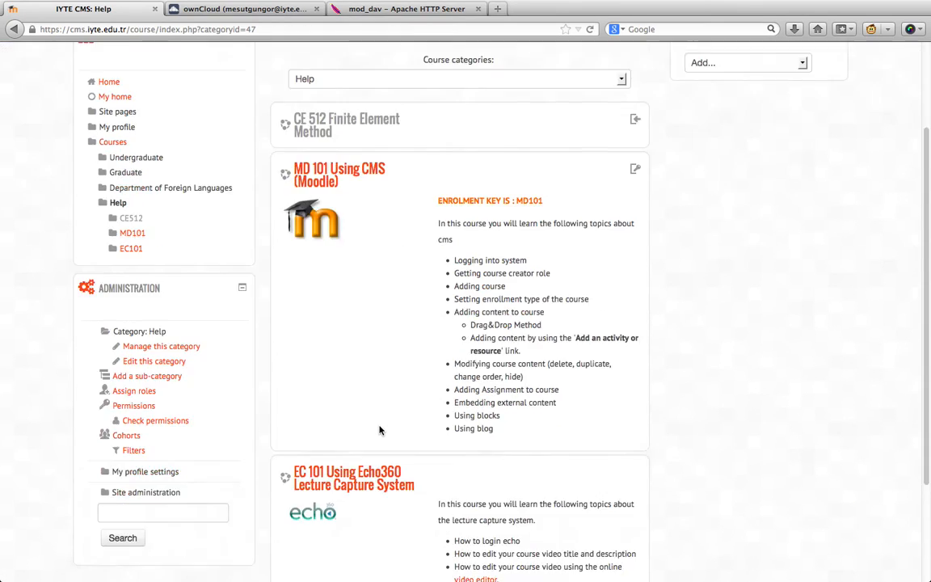
scroll("down", 3)
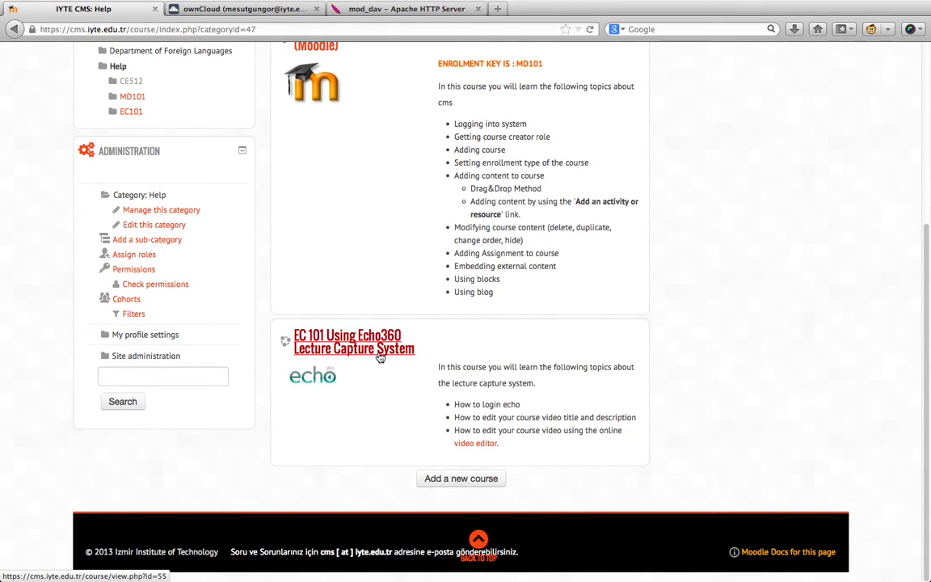
left_click(355, 349)
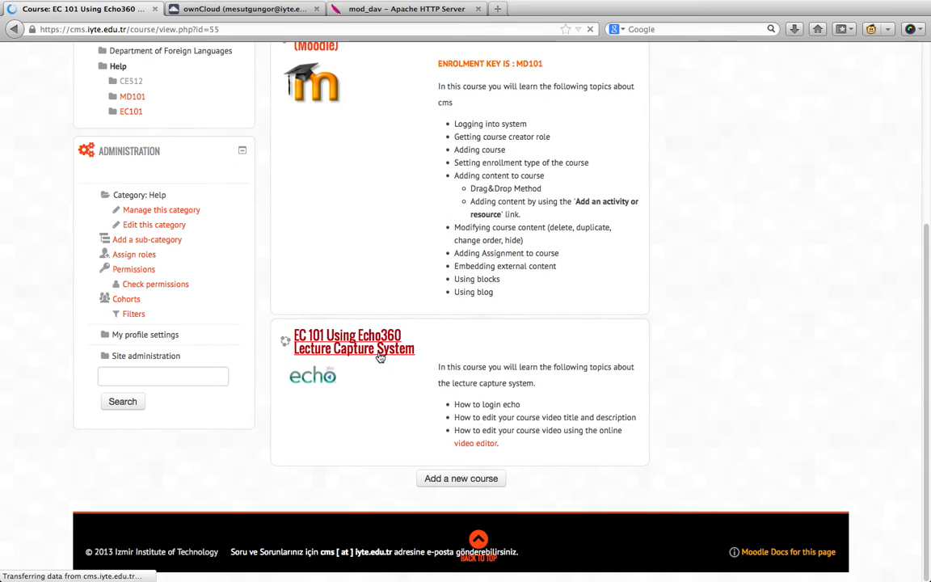
left_click(354, 343)
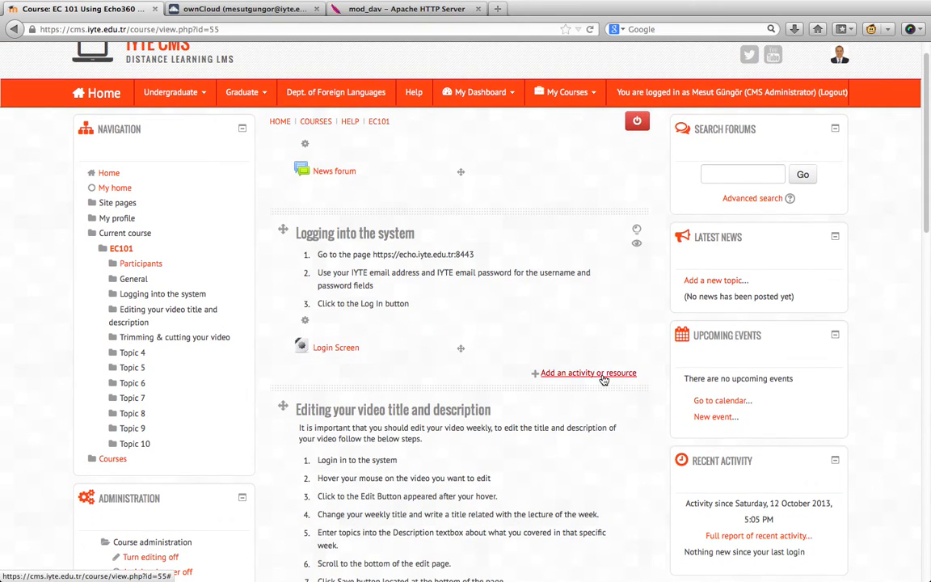
left_click(588, 372)
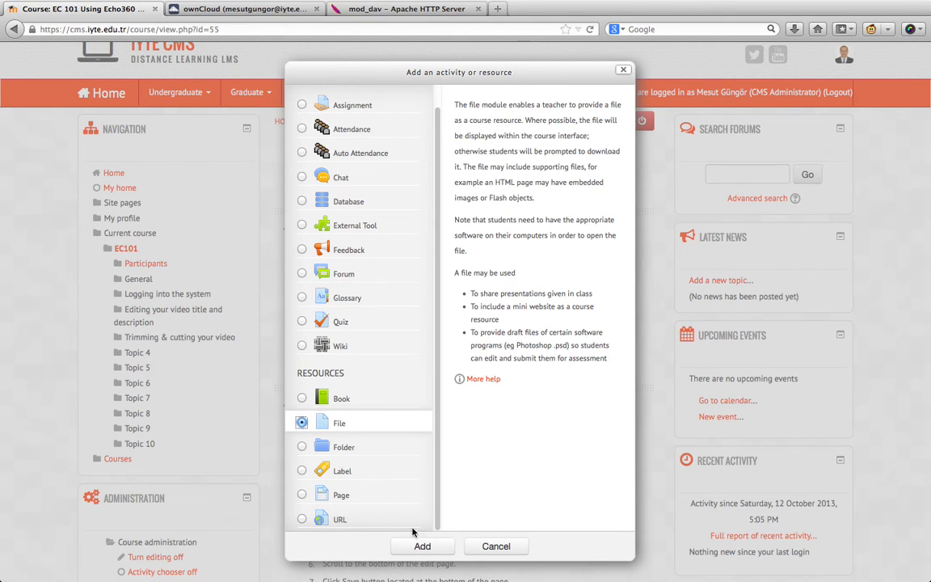
- Add the File resource and bring up the file picker under Content > Select files
left_click(421, 546)
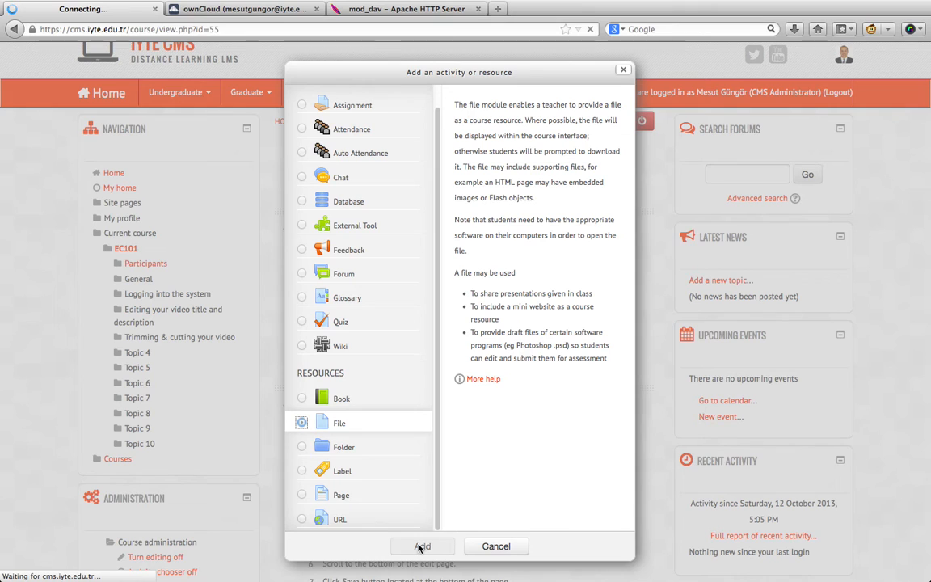
left_click(427, 546)
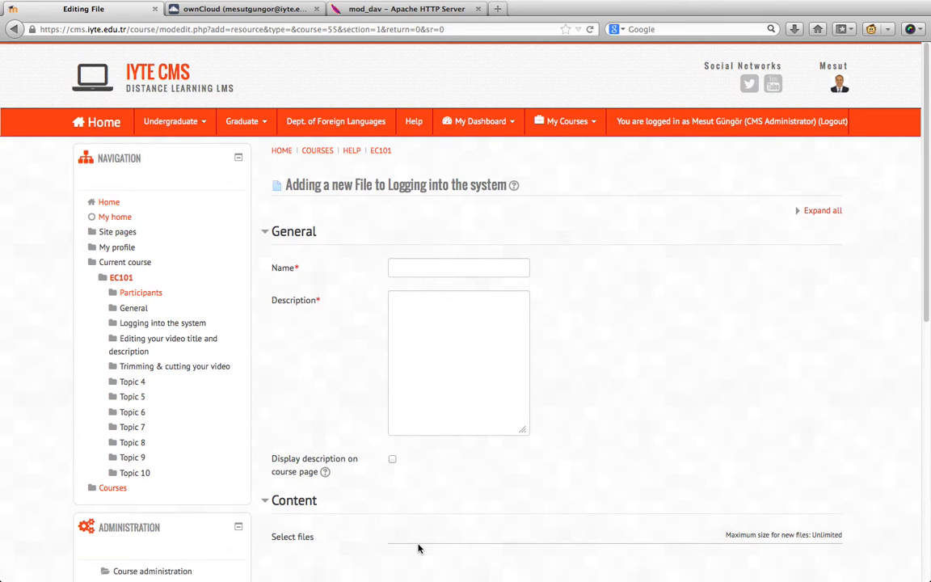
scroll("down", 3)
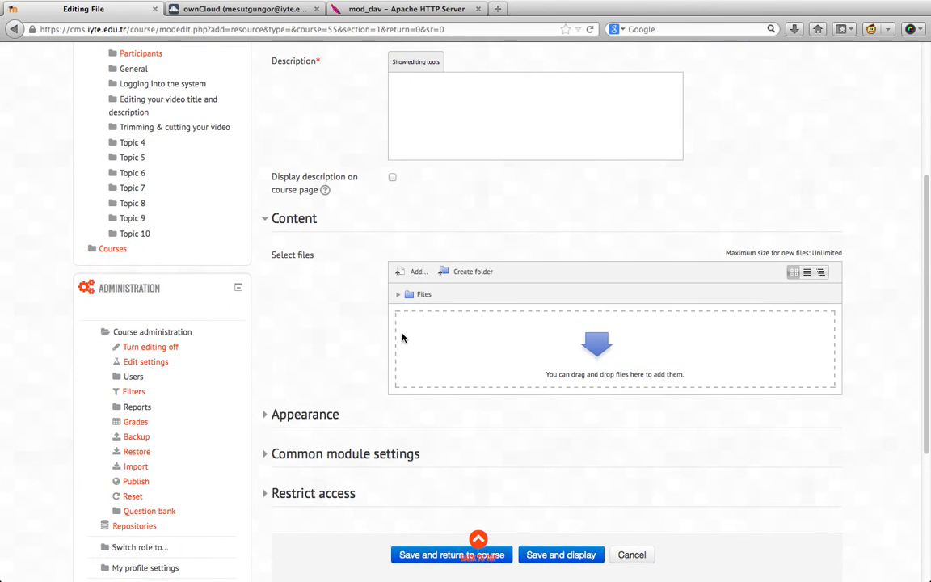
left_click(410, 271)
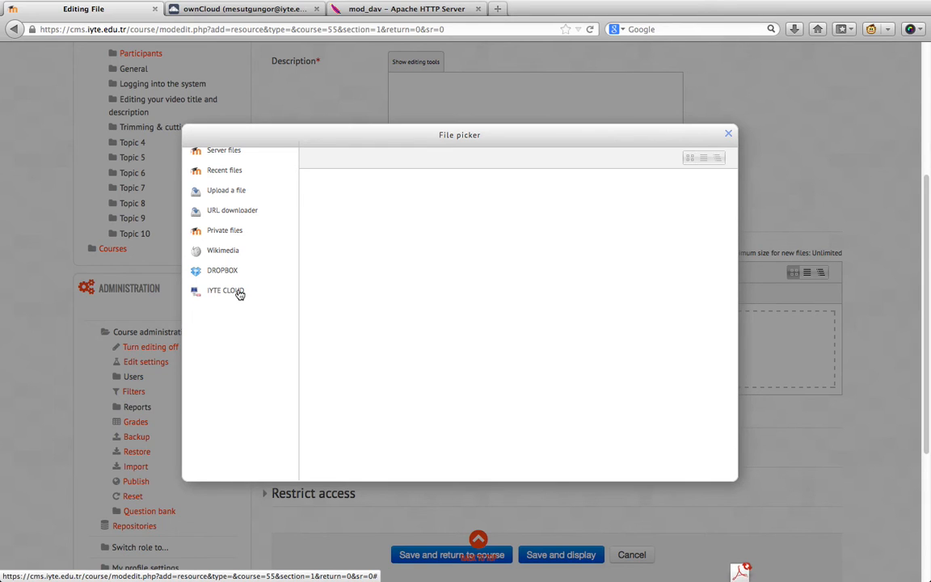
- Browse IYTE CLOUD, pick IYTE_TR_UZUN.pdf and confirm it as the resource's file
left_click(225, 291)
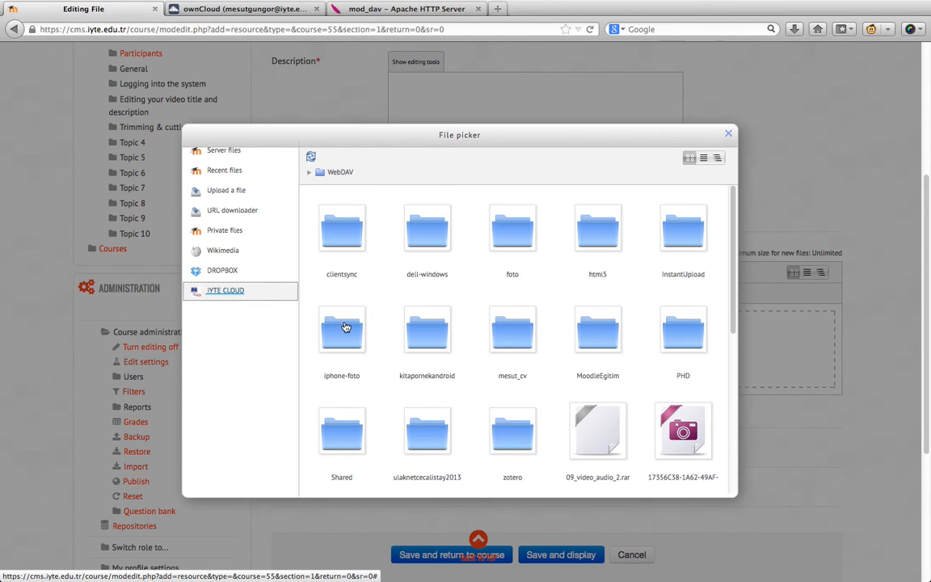
scroll("down", 3)
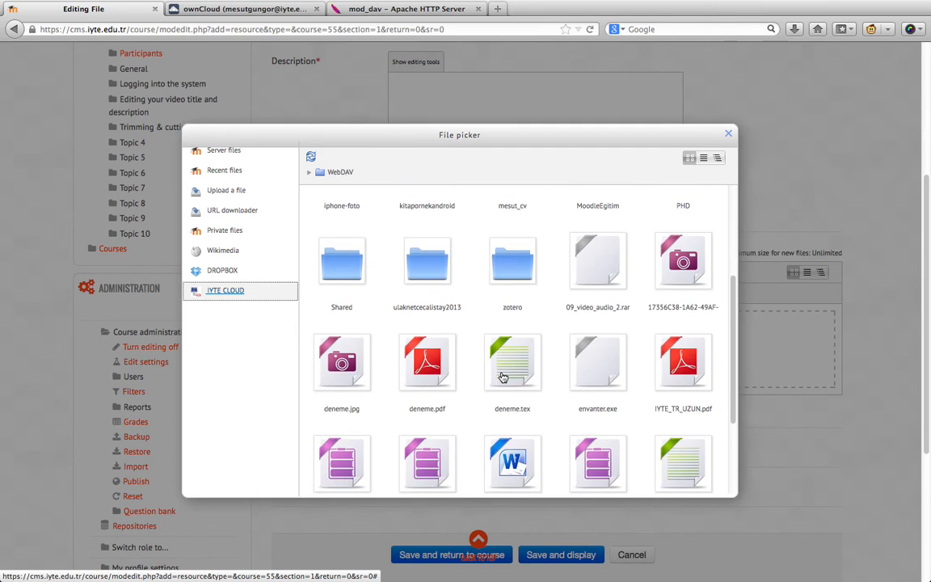
scroll("down", 3)
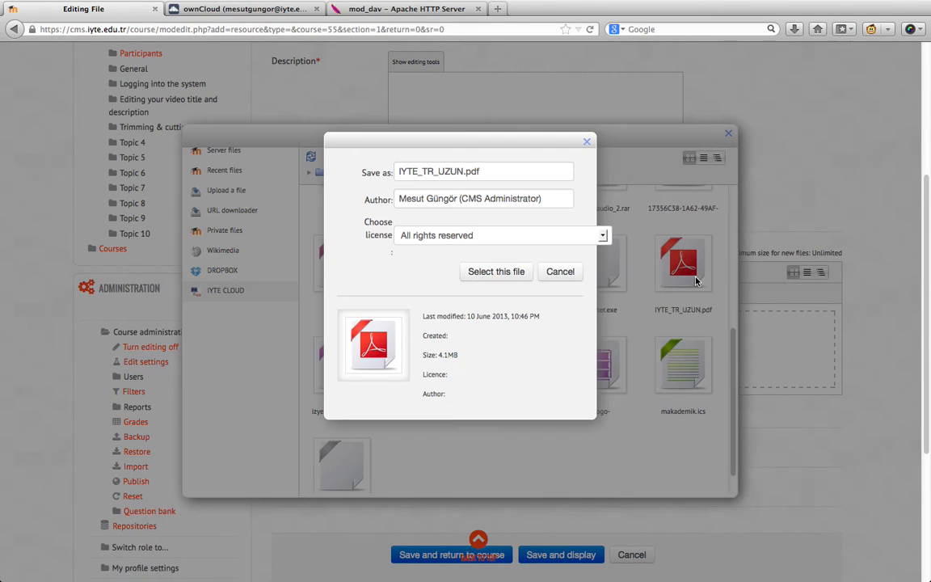
left_click(494, 271)
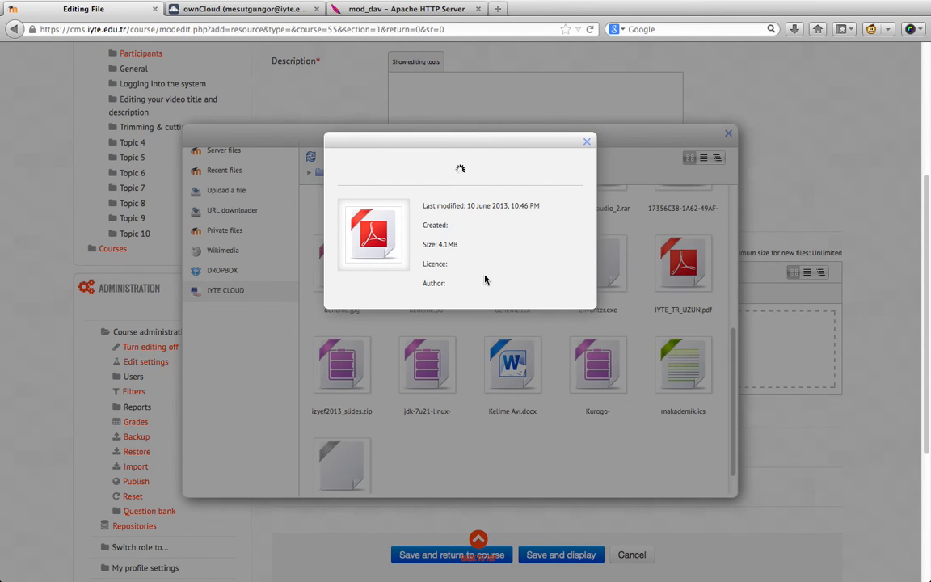
left_click(584, 142)
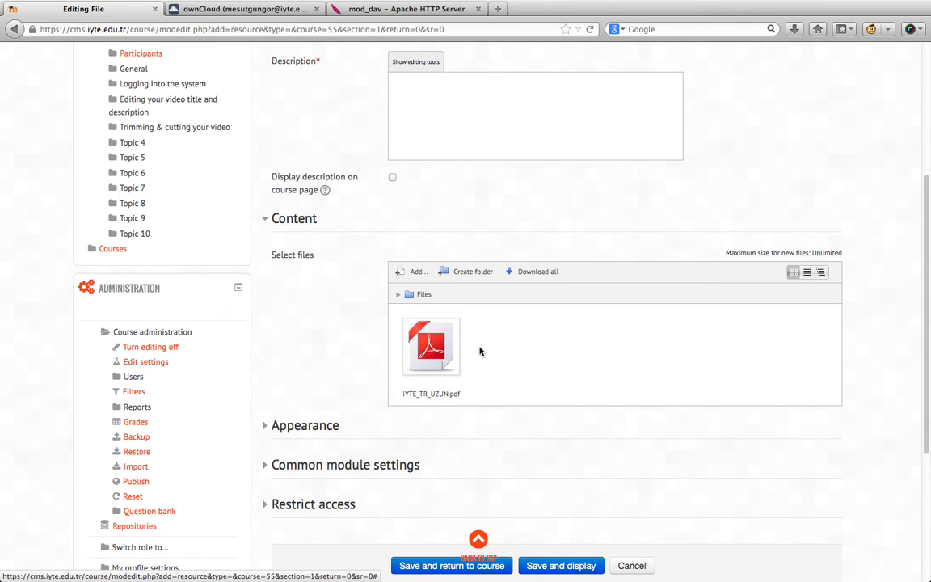
- Leave via the EC101 breadcrumb, discarding the unsaved File form, and view the course page
scroll("down", 3)
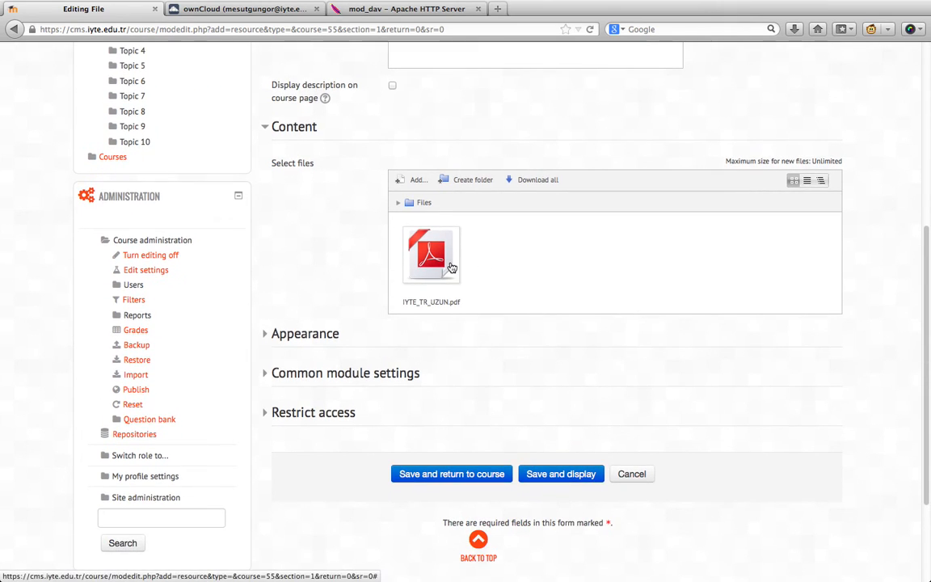
mouse_move(446, 270)
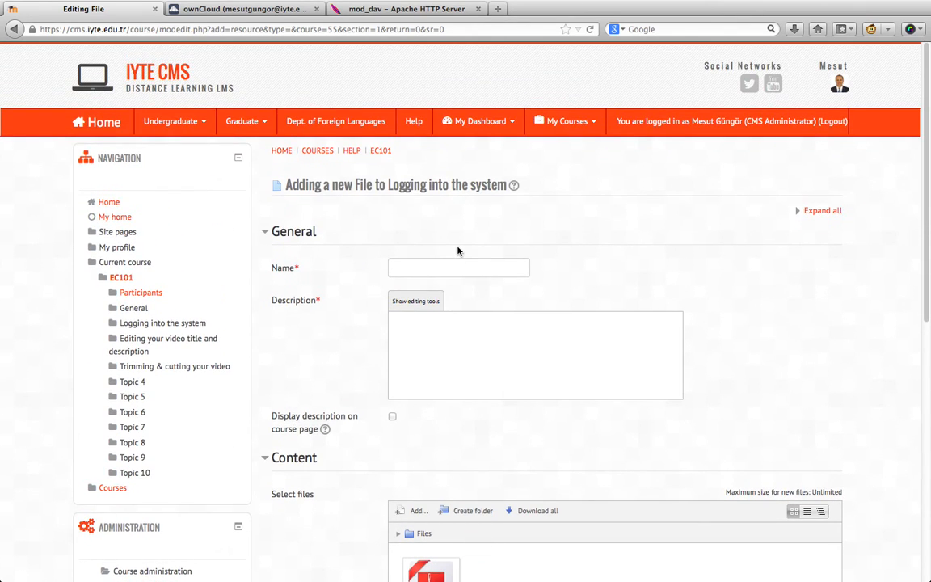
mouse_move(381, 156)
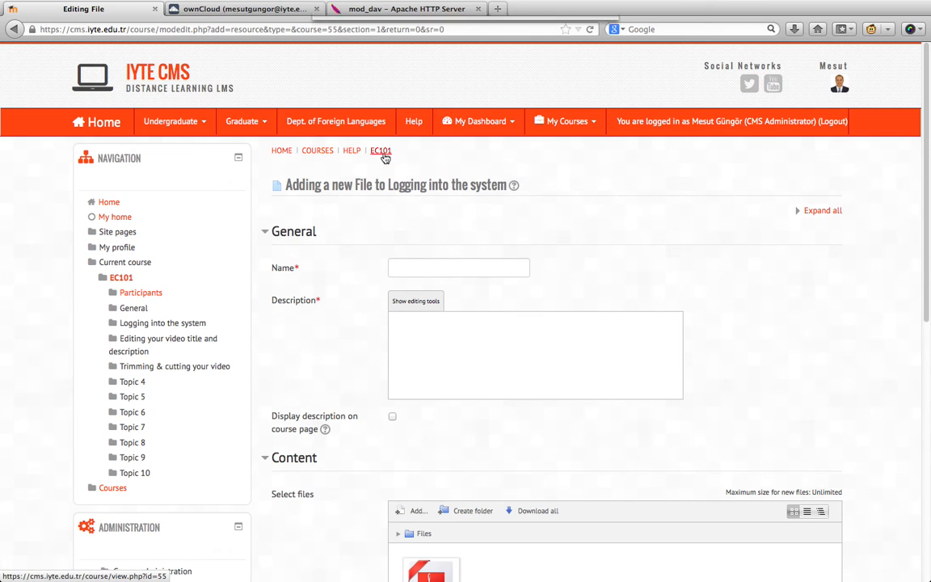
left_click(380, 150)
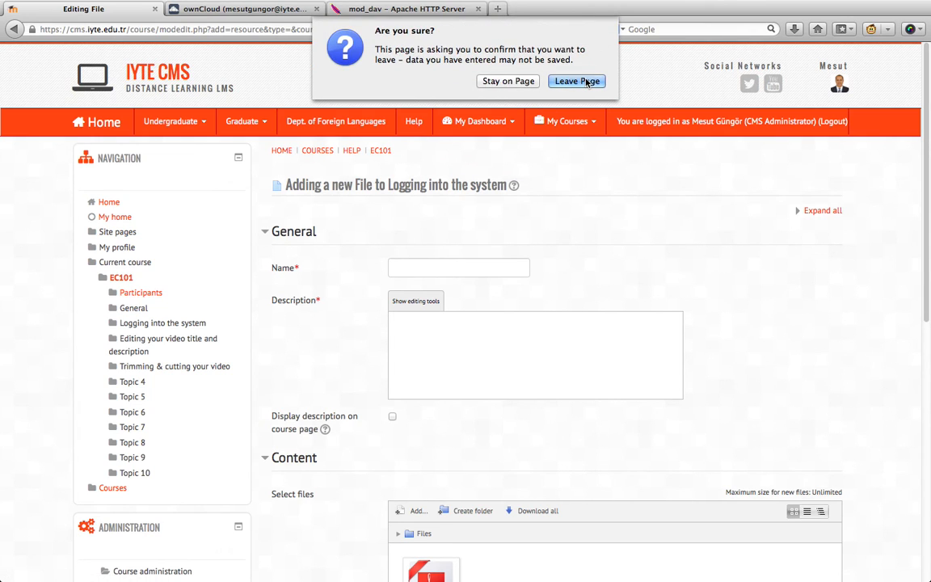
left_click(582, 81)
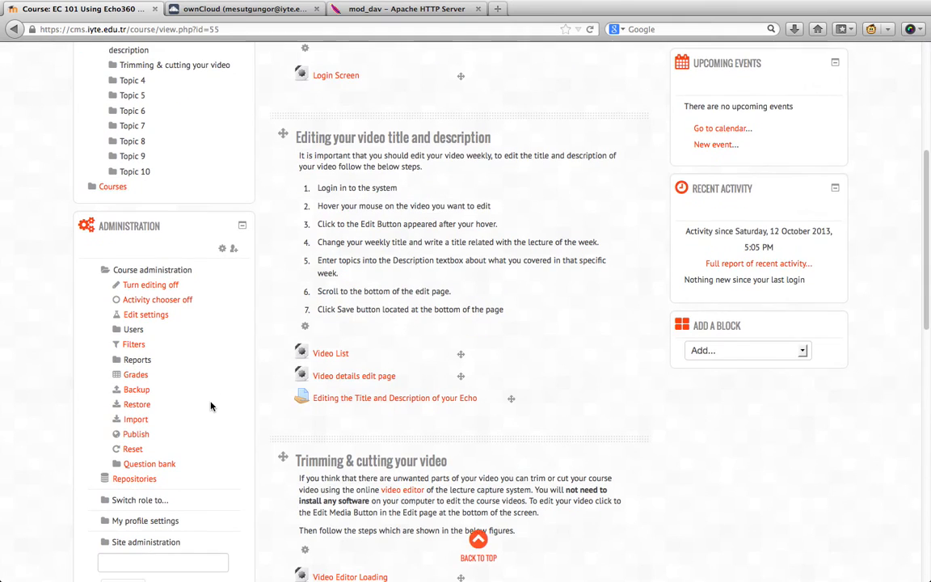
scroll("down", 3)
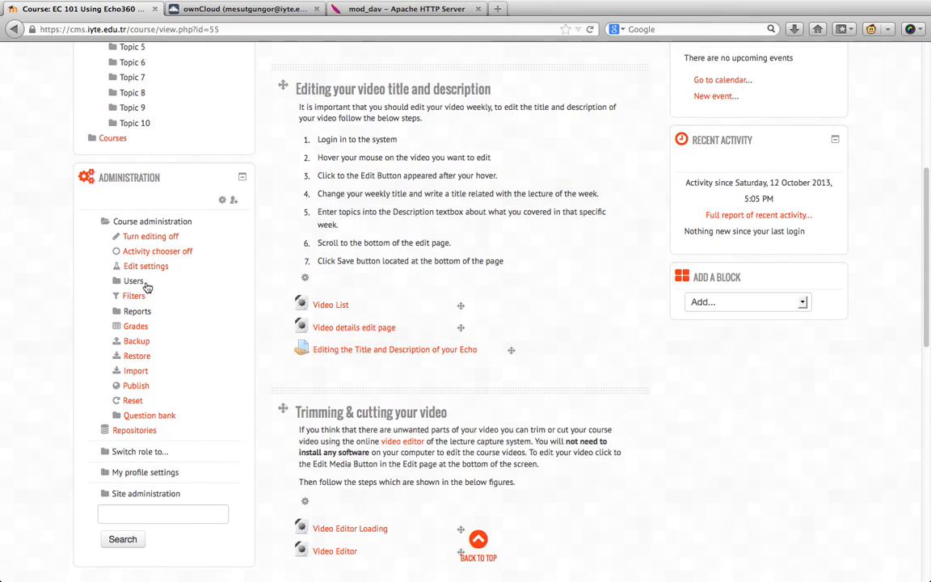
mouse_move(134, 430)
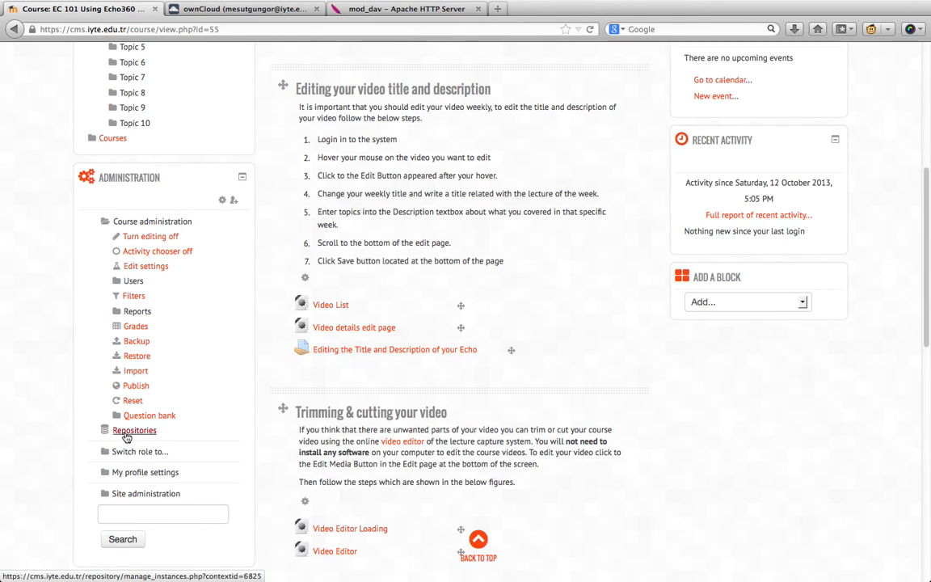
- From the course Repositories page, start creating a WebDAV repository instance for EC101
left_click(134, 429)
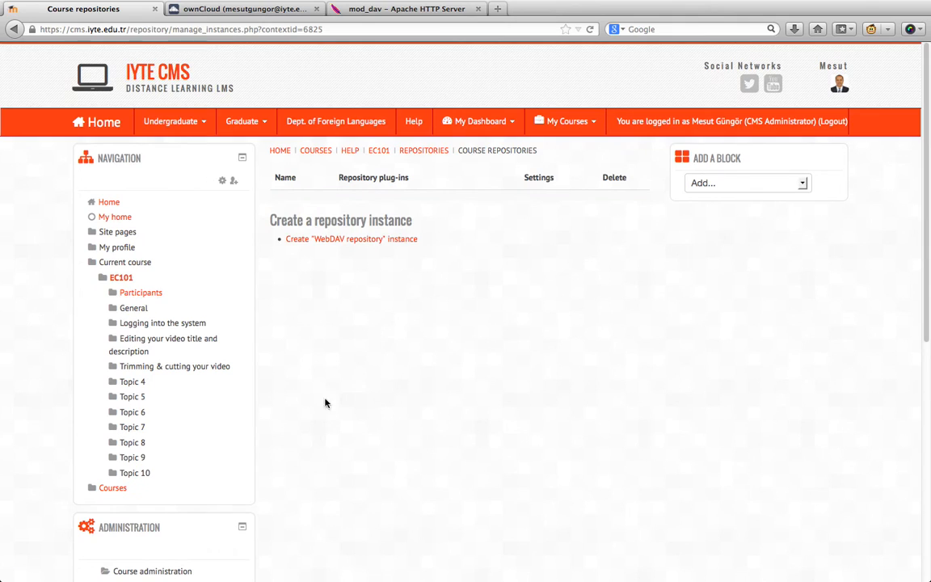
mouse_move(391, 244)
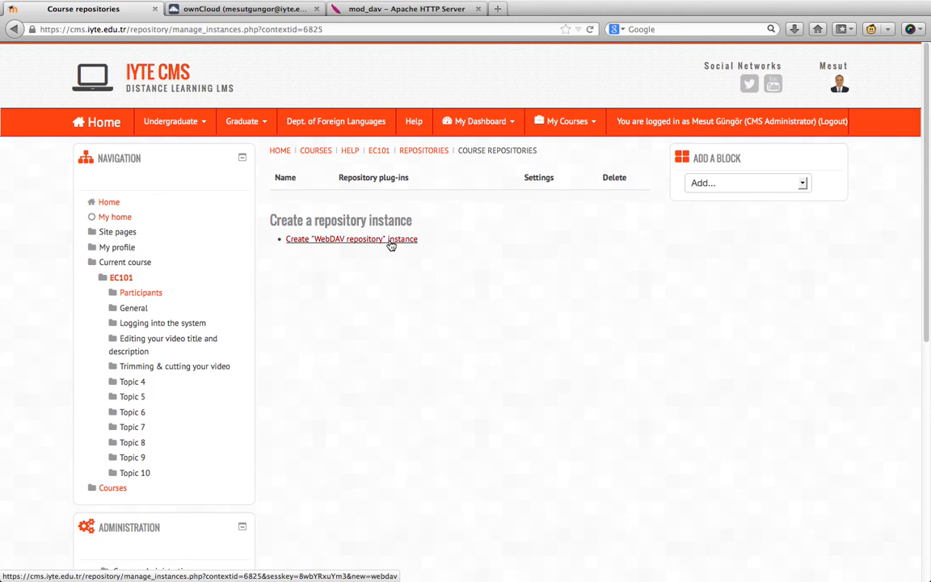
left_click(350, 240)
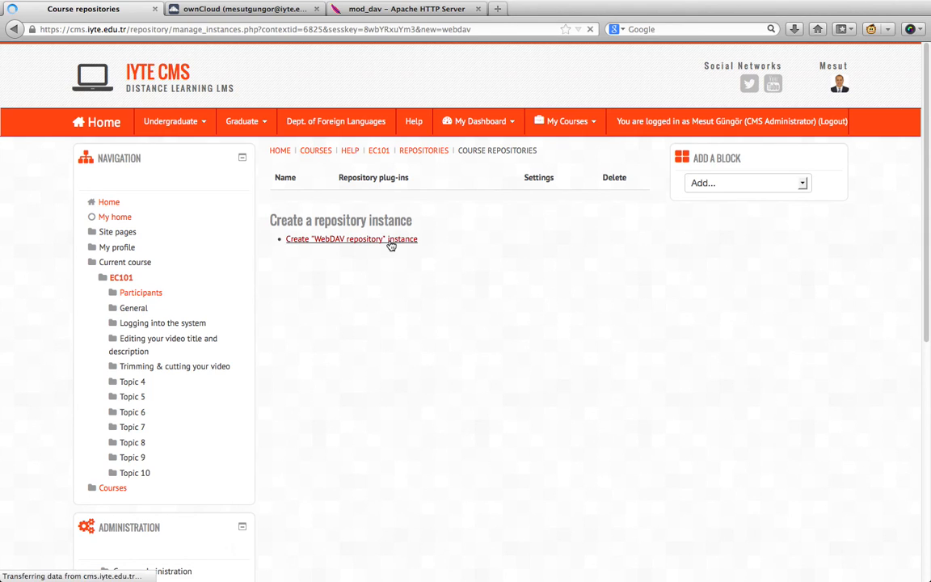
left_click(352, 239)
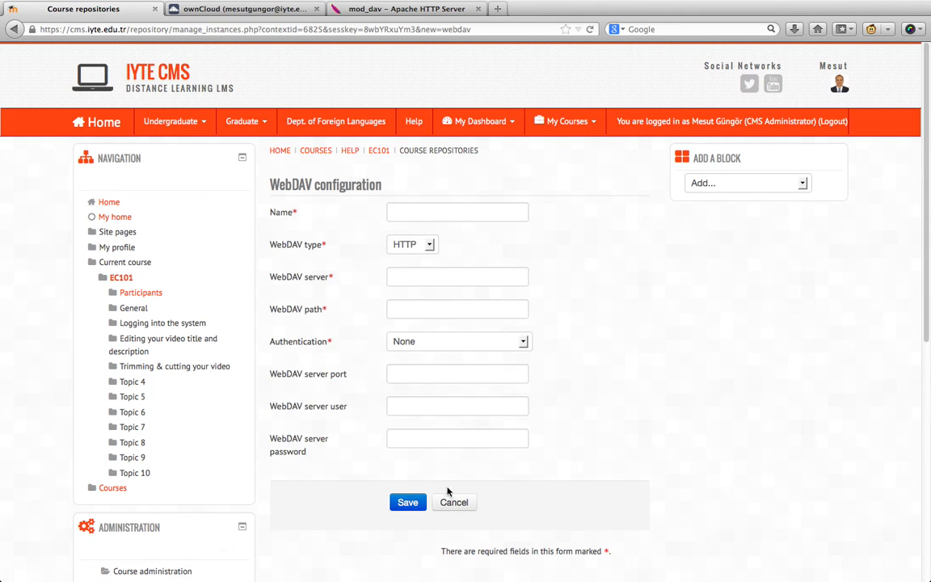
scroll("down", 3)
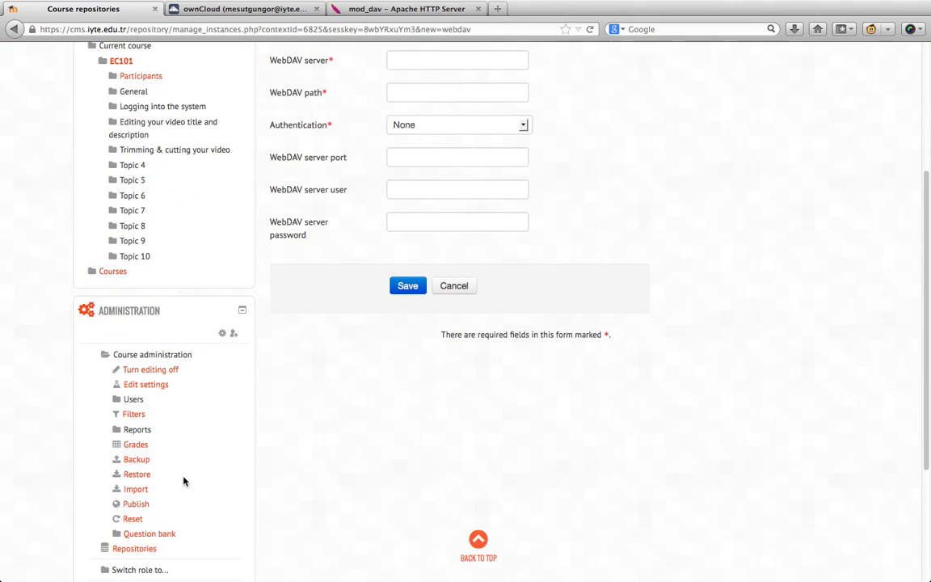
scroll("down", 3)
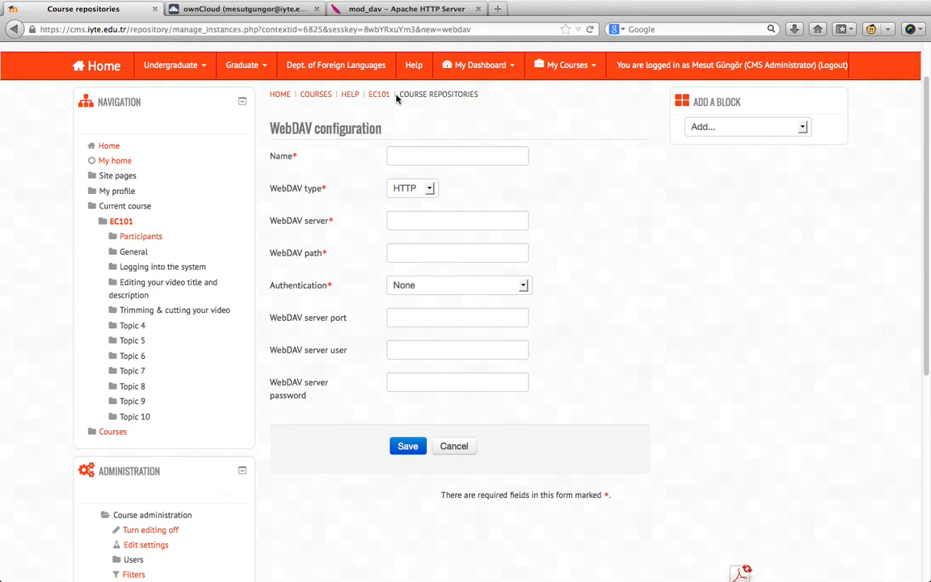
mouse_move(404, 100)
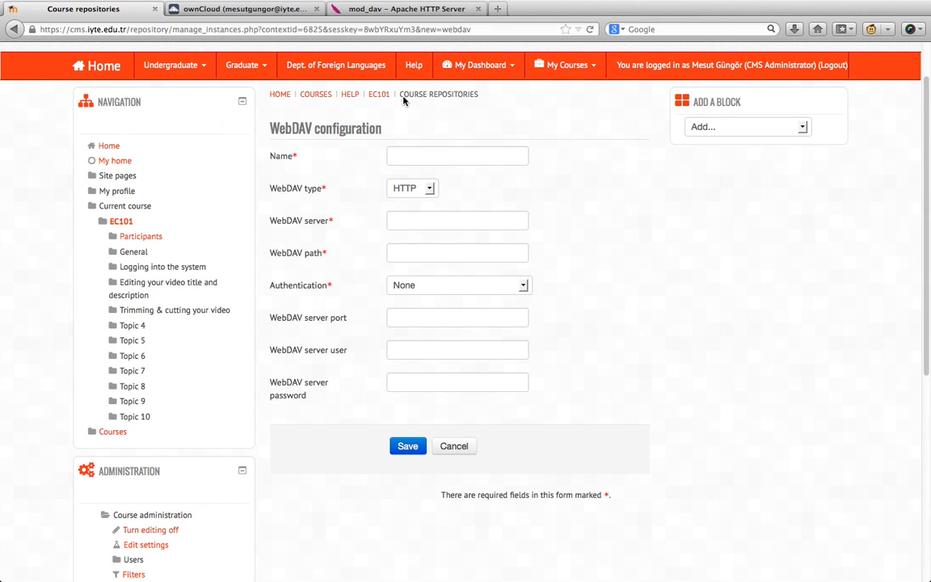